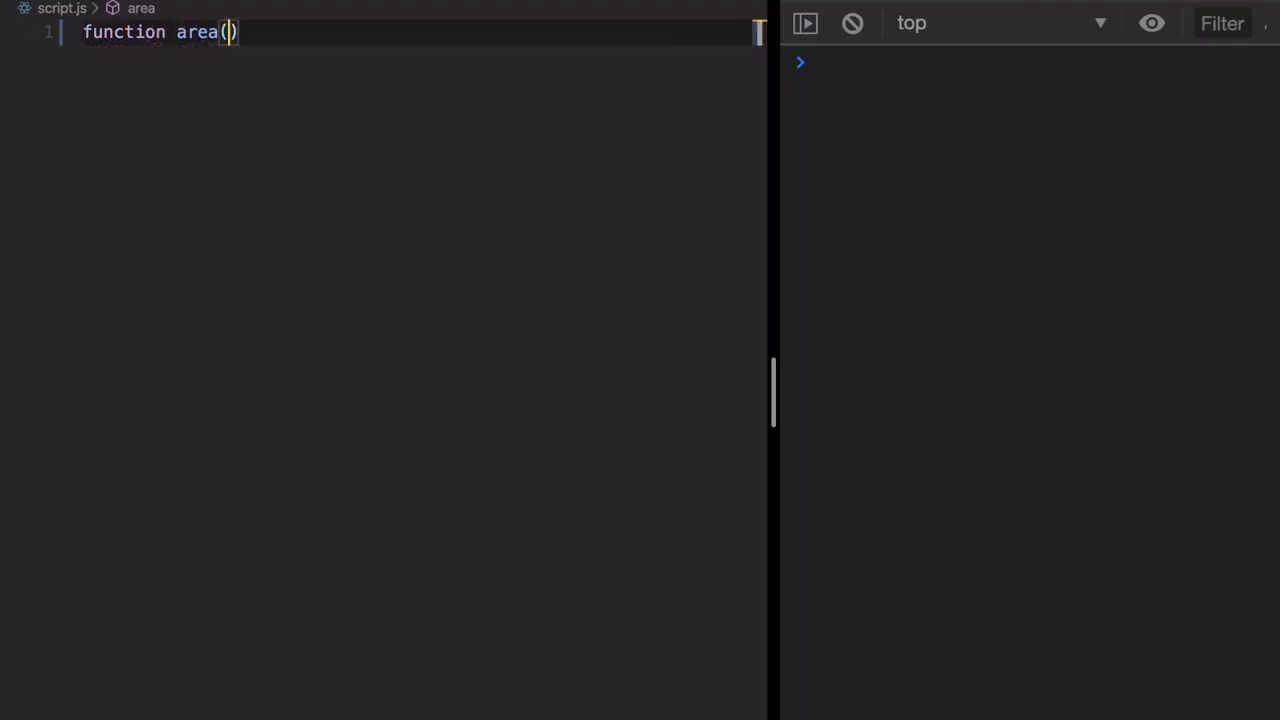
Define function area(length, width) that returns length * width
type("l")
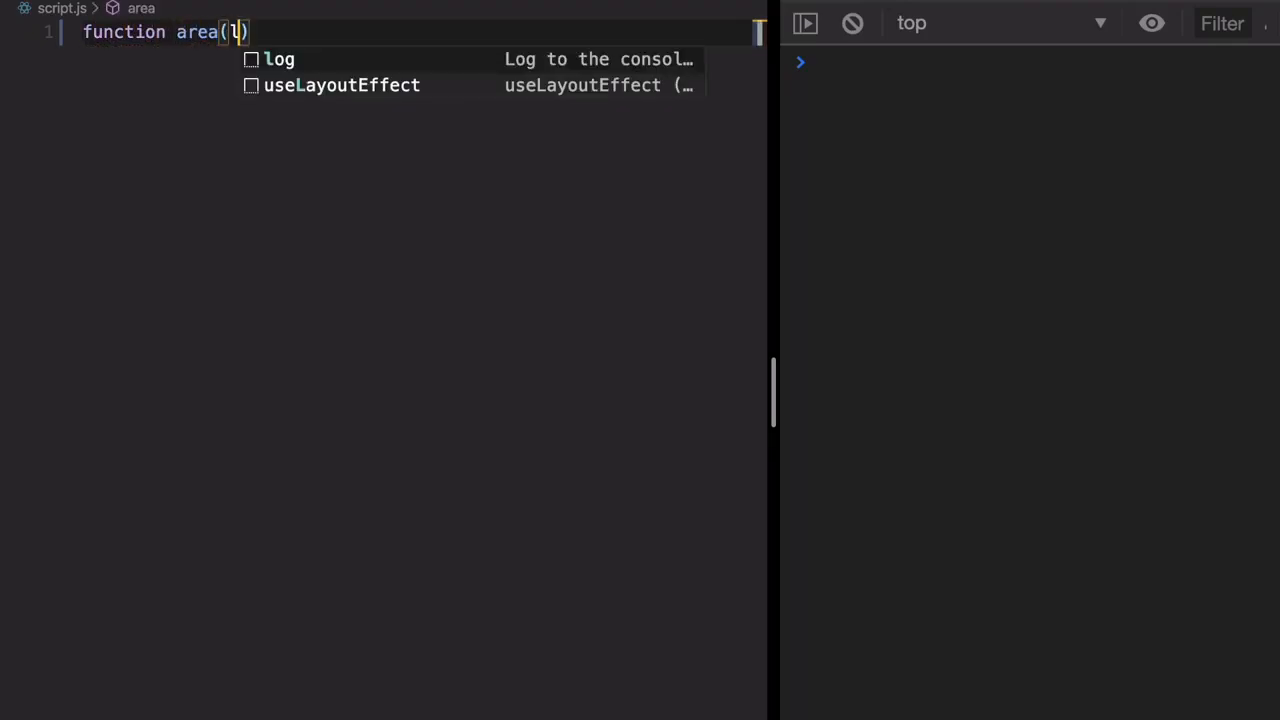
type("ength, widt")
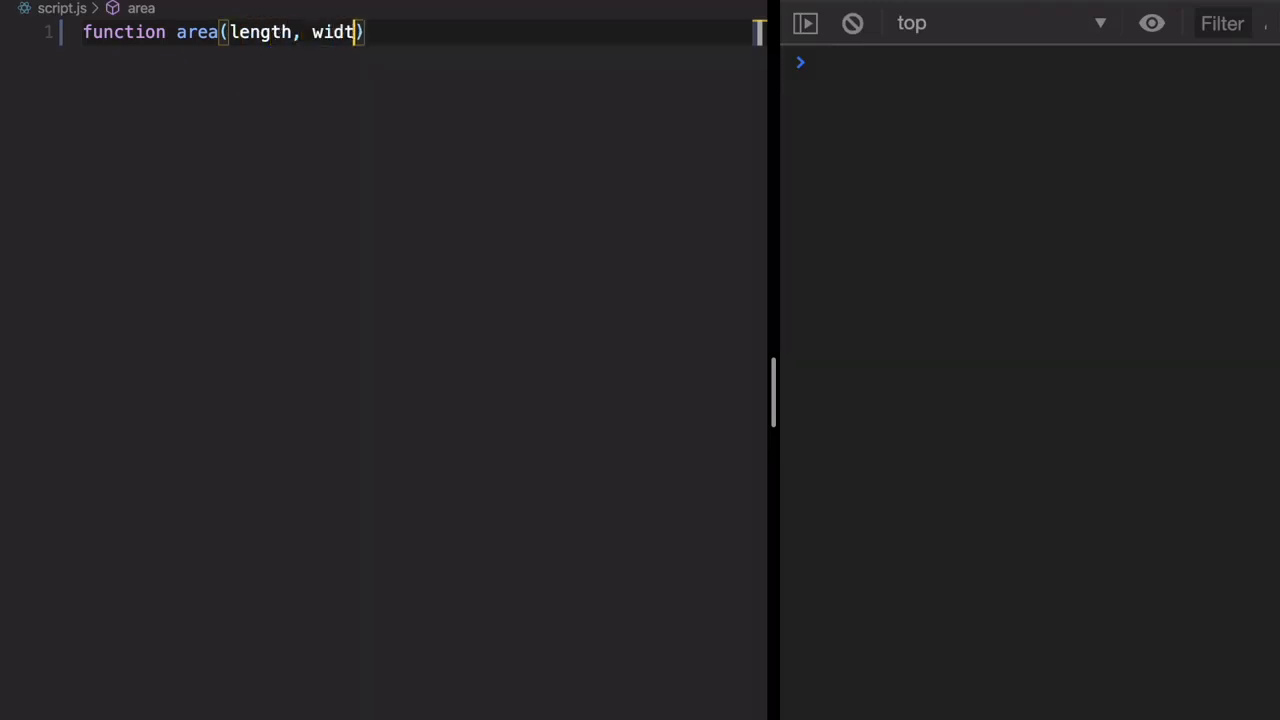
type("h) {")
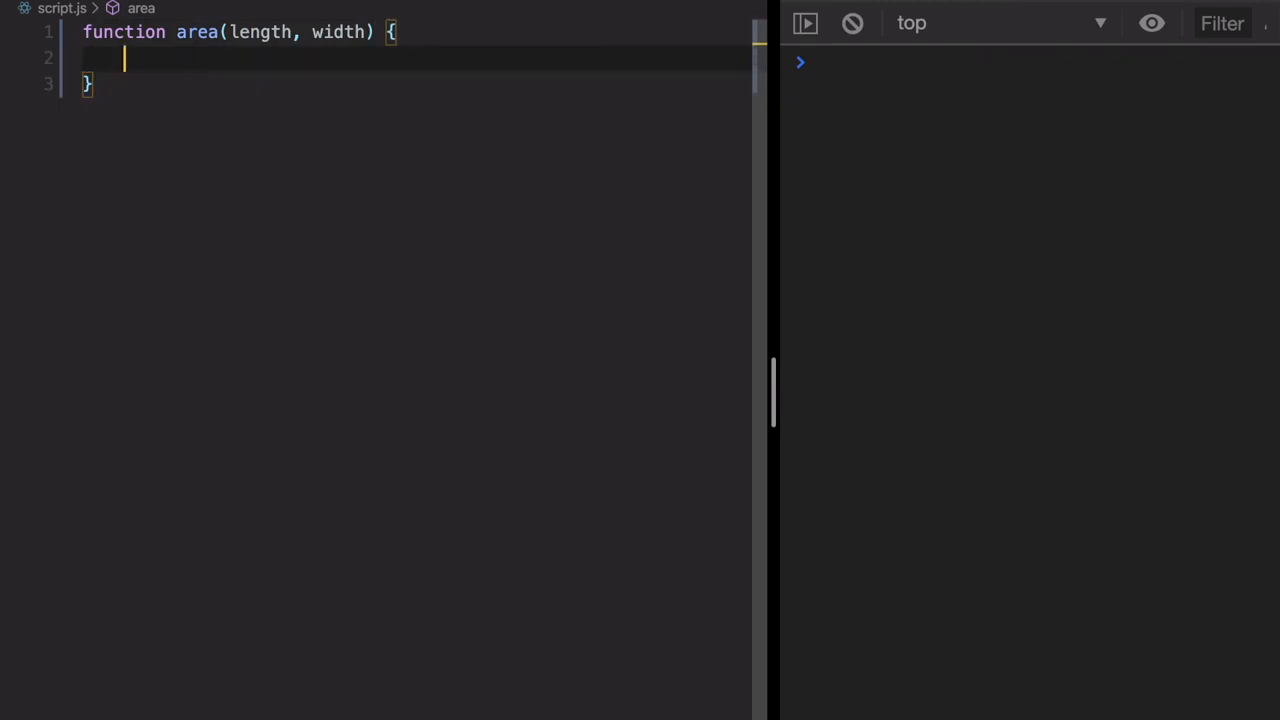
type("return length")
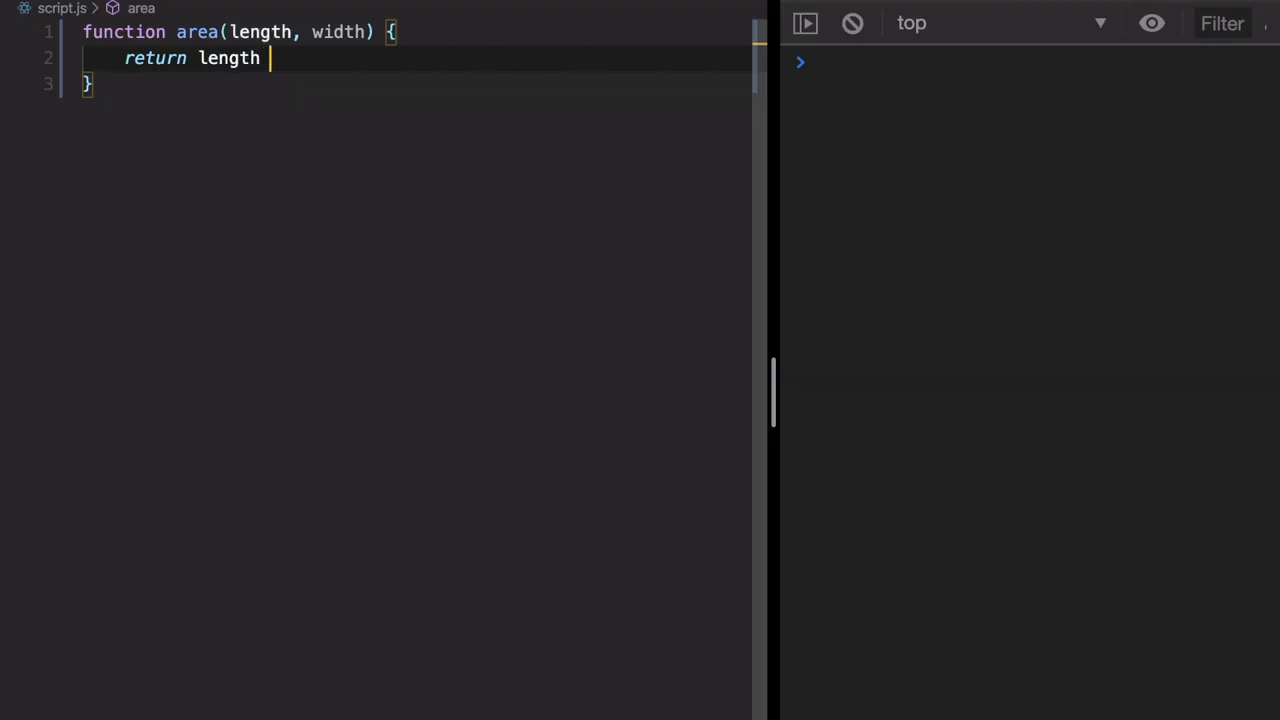
type("* width;")
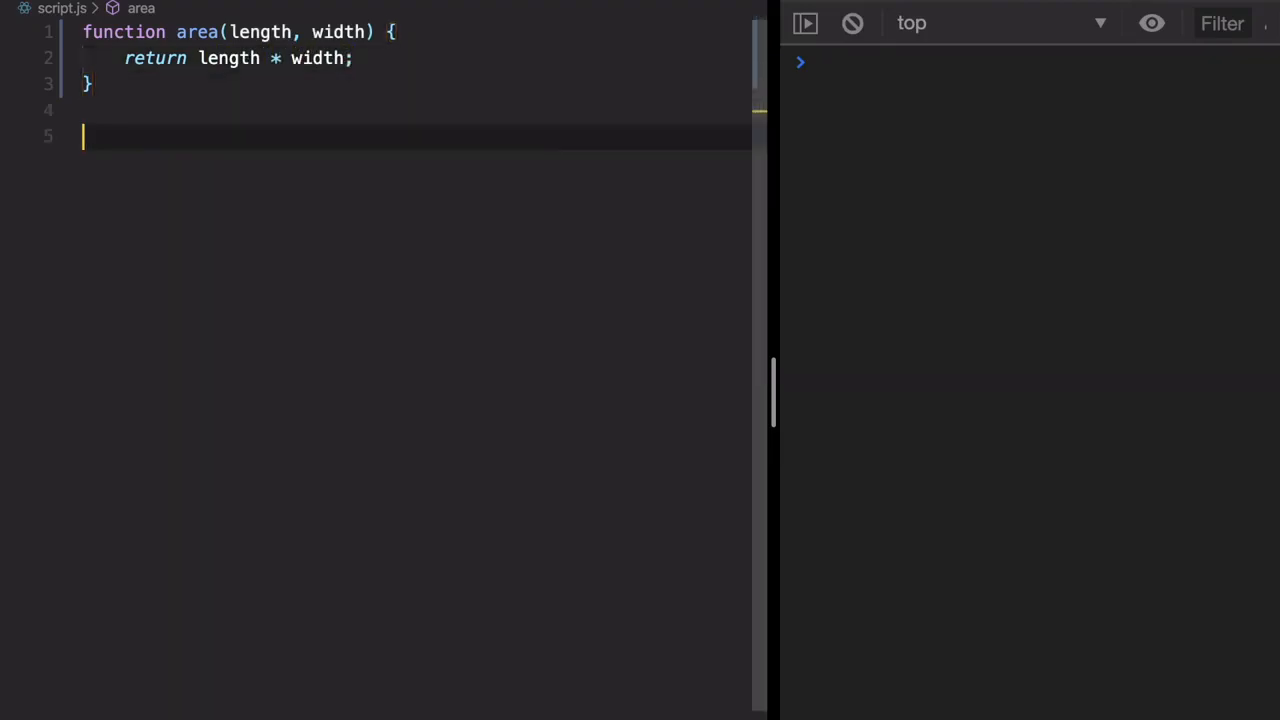
Log area(2, 3) so the console prints 6
type("co")
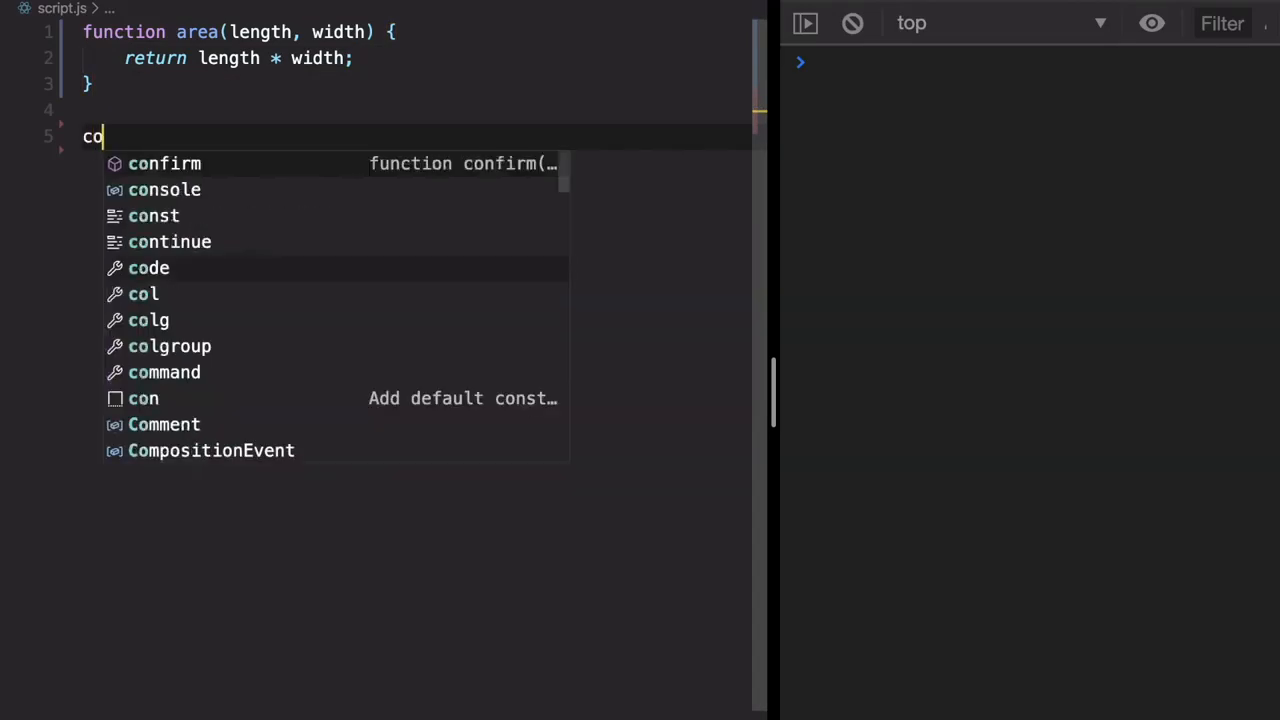
type("nsole.log")
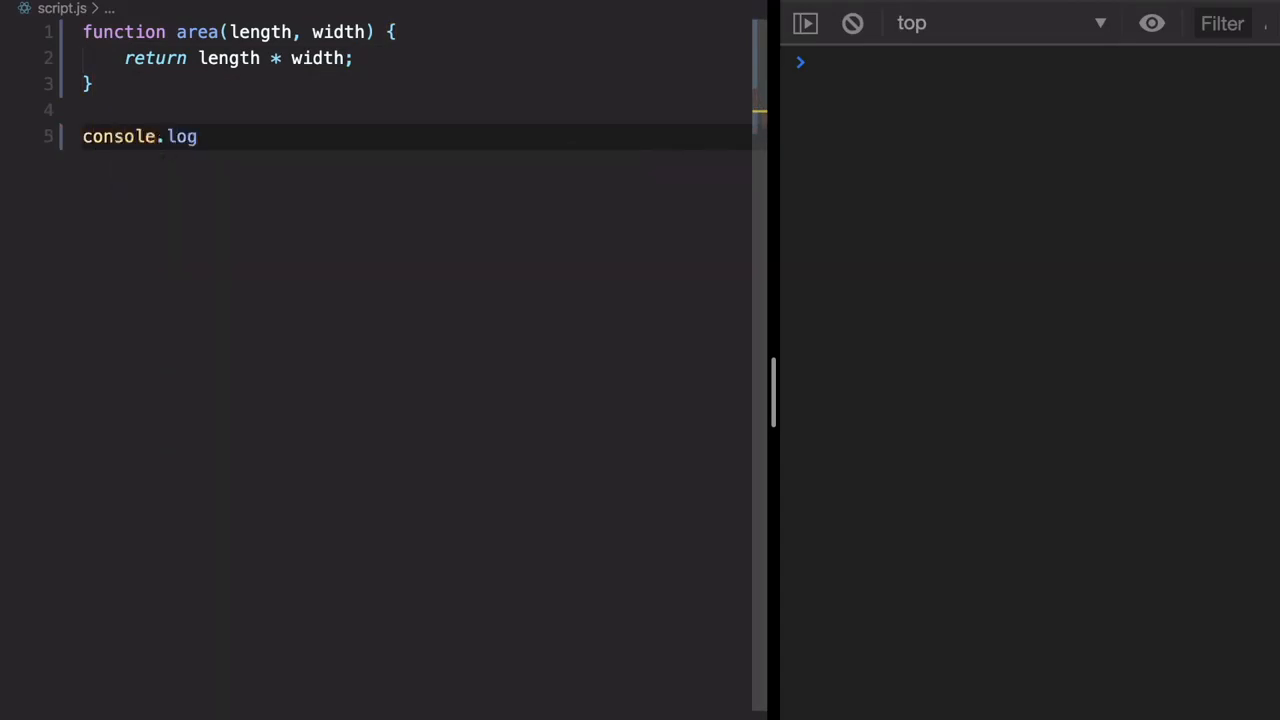
type("(area(2))")
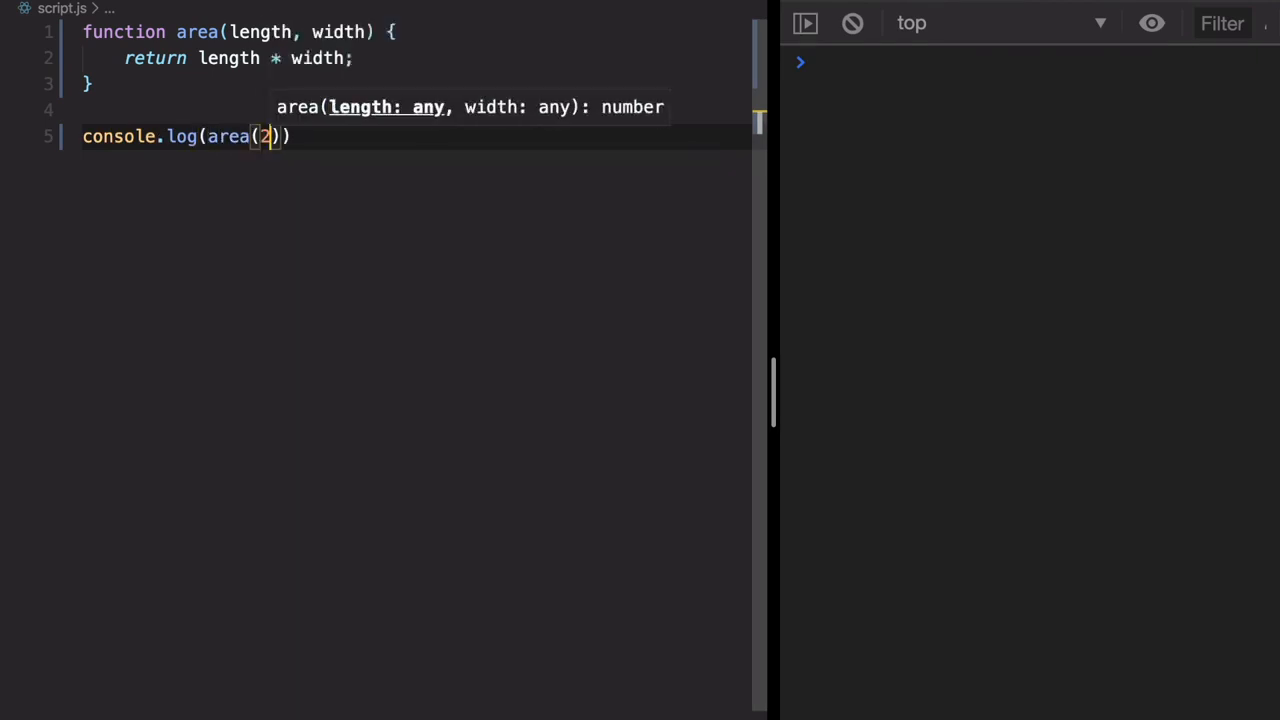
type(", 3);")
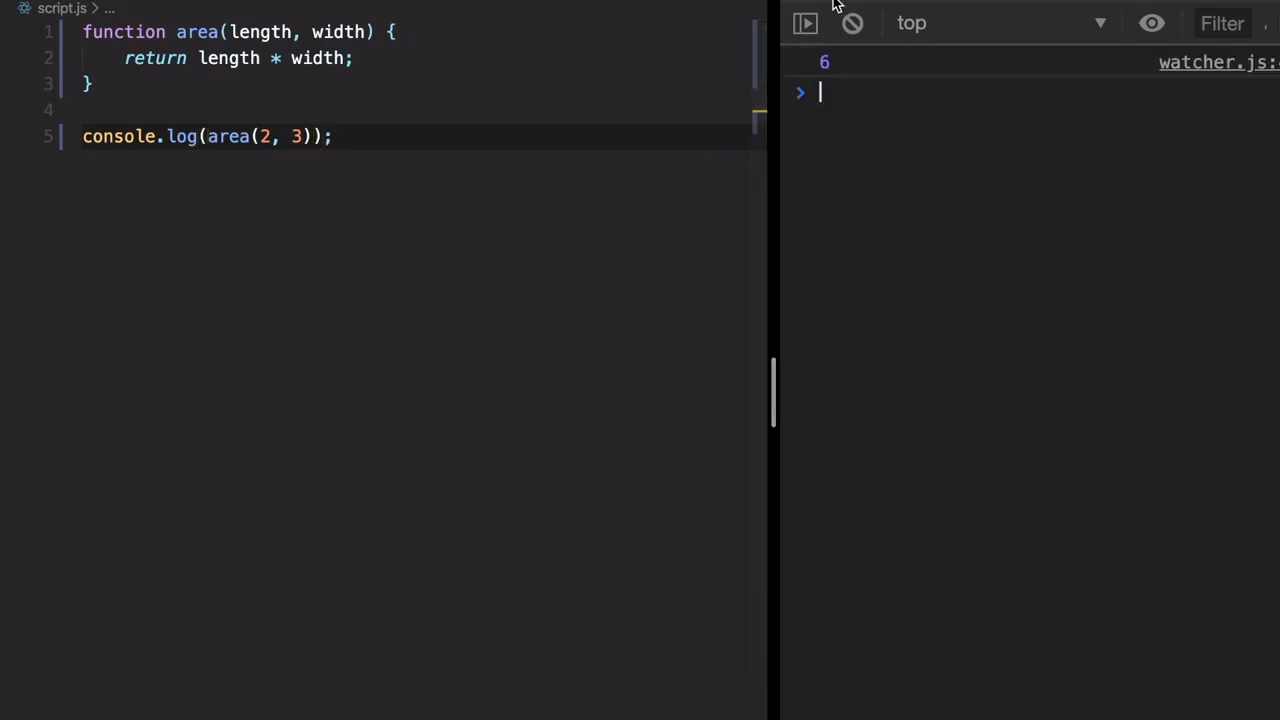
Comment out the old function and start const area = (length, width) => { above the log call
key("Enter")
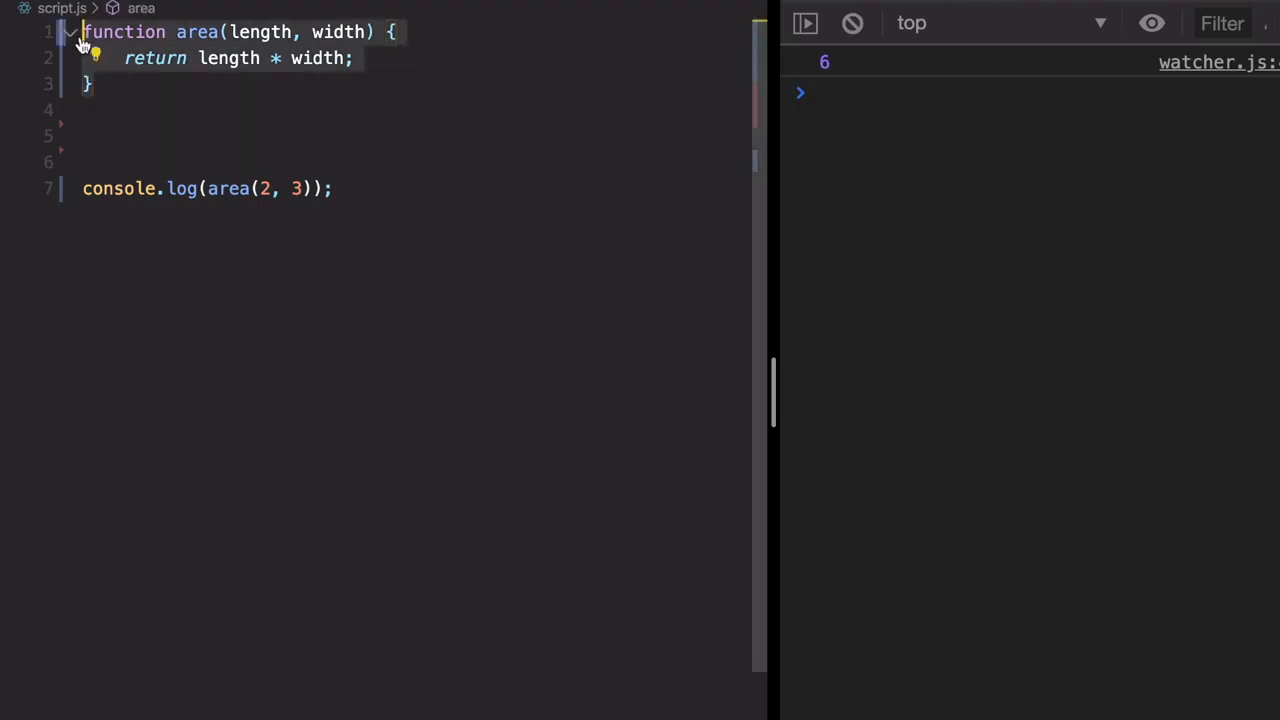
key("ctrl+/")
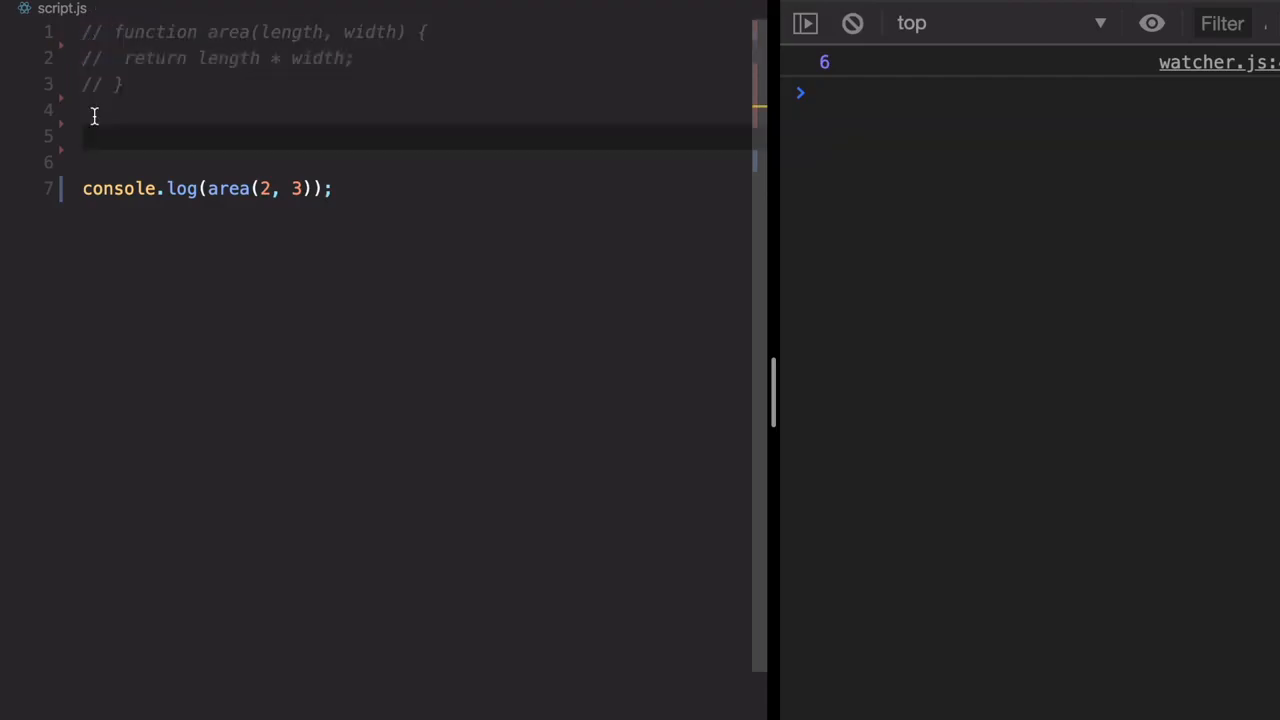
type("c")
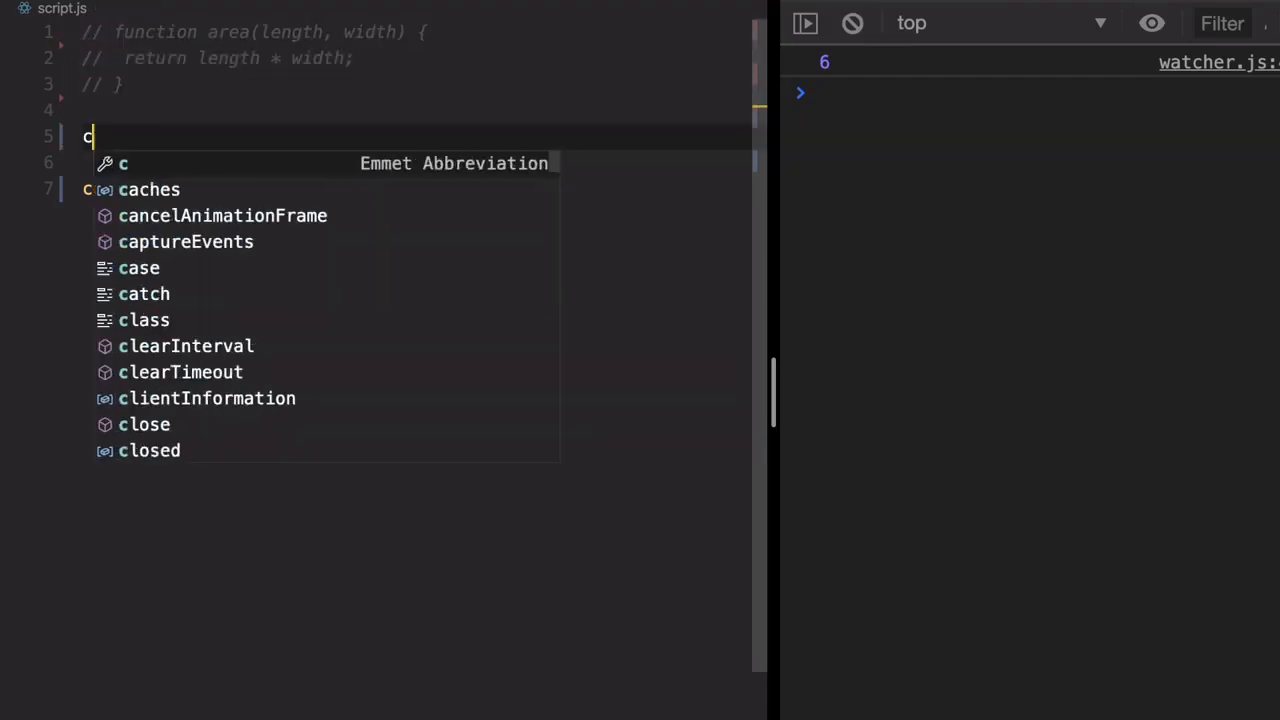
type("onst area =")
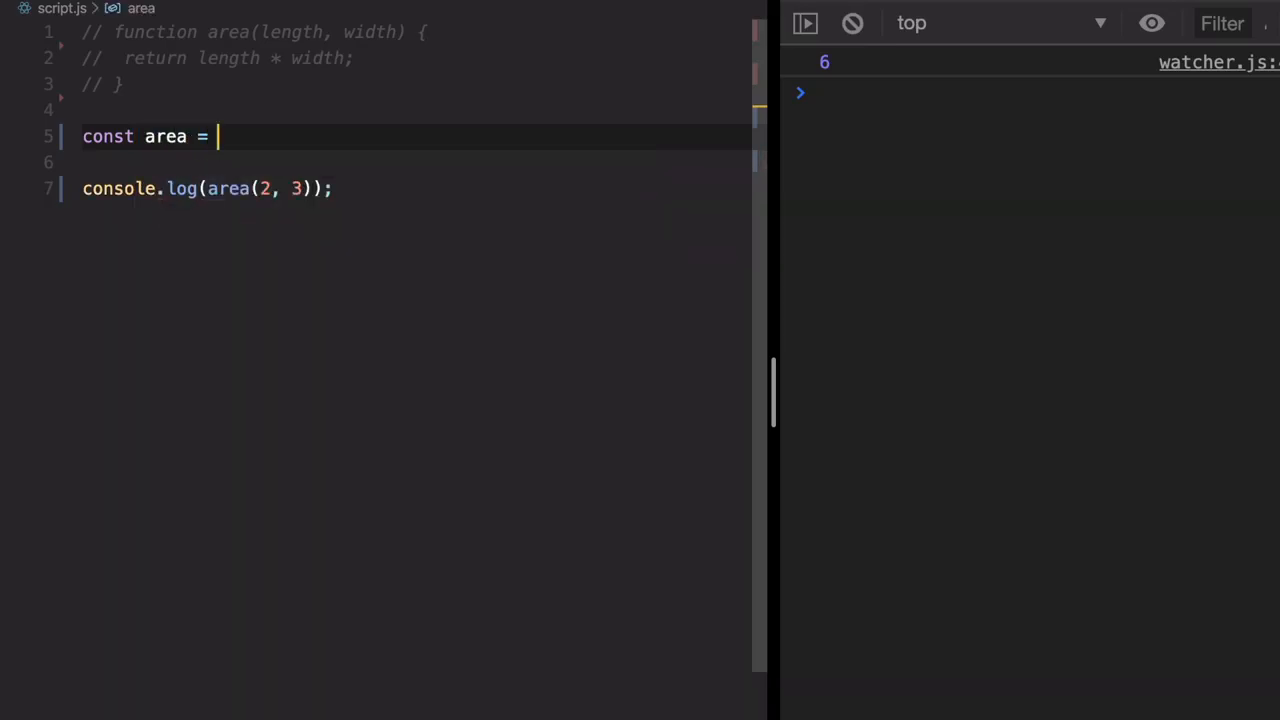
type("()")
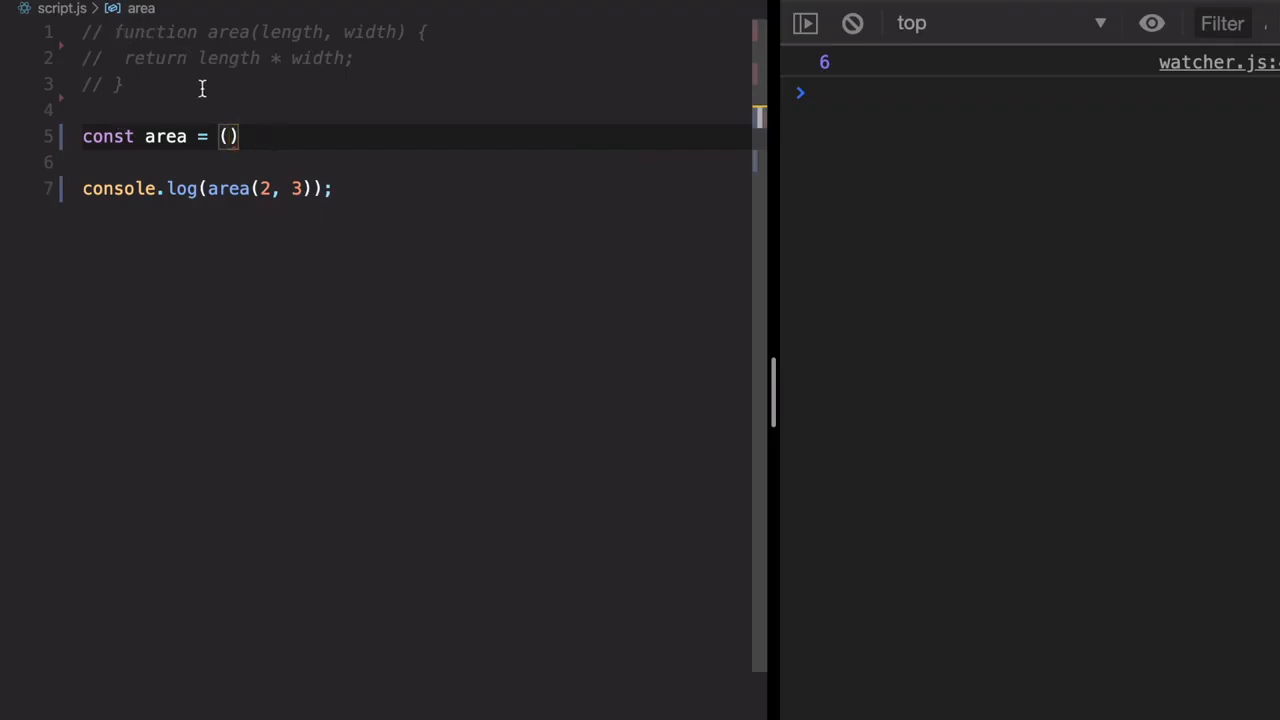
mouse_move(170, 32)
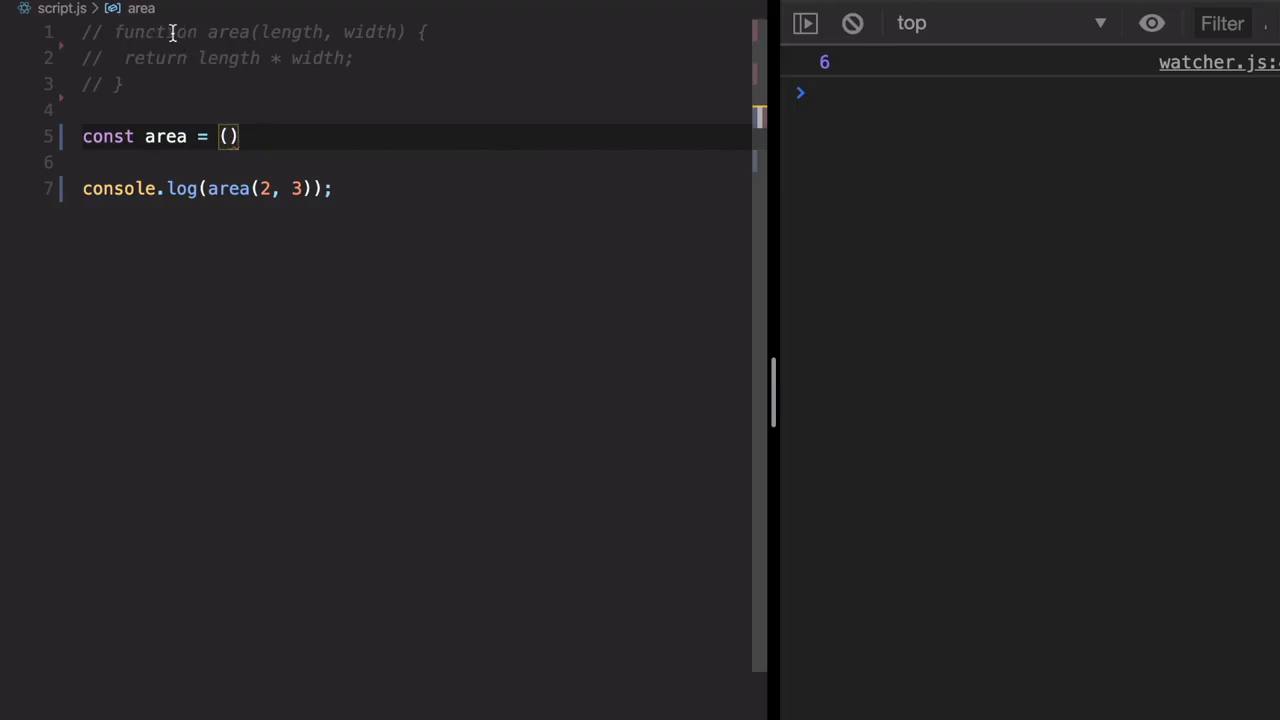
mouse_move(262, 36)
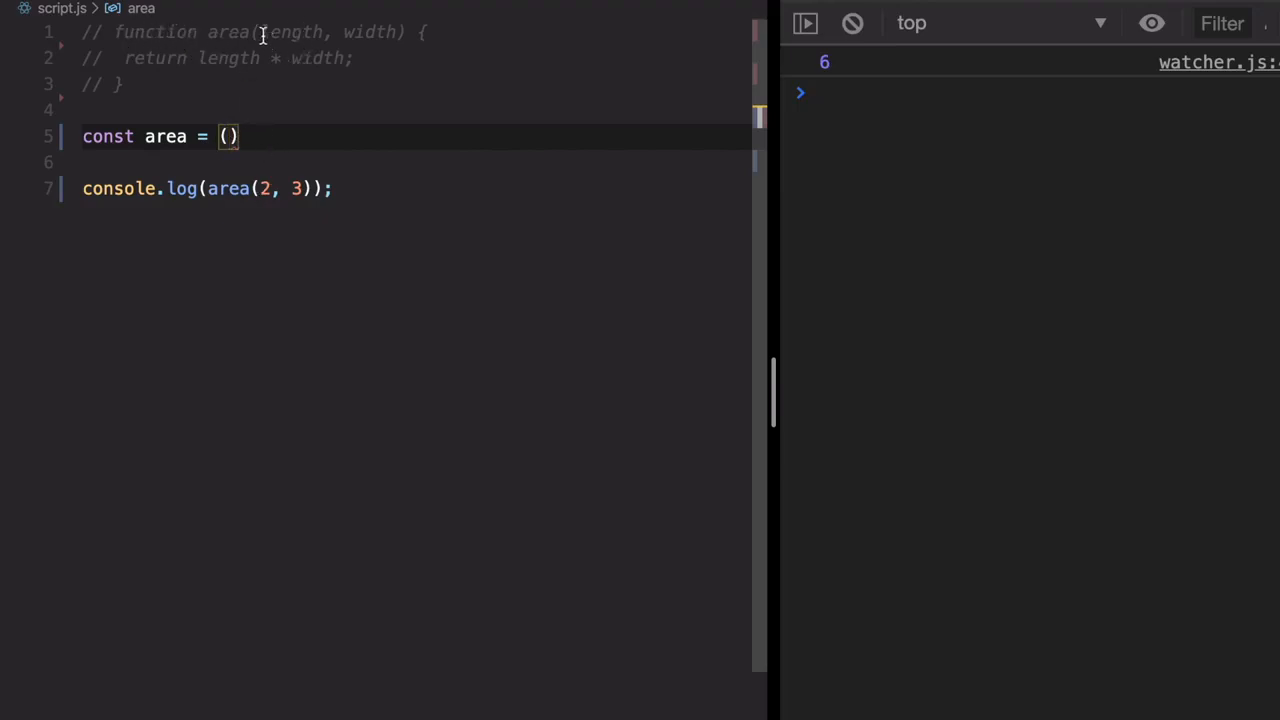
type("length")
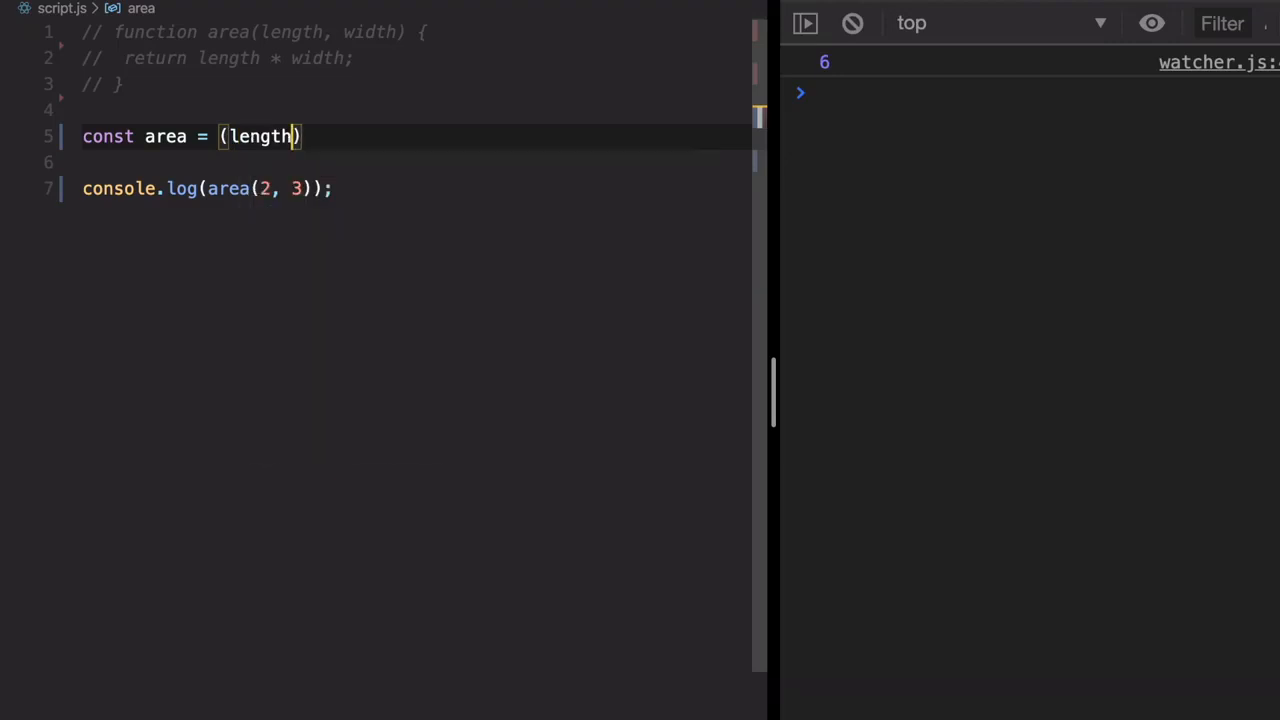
type(", wi")
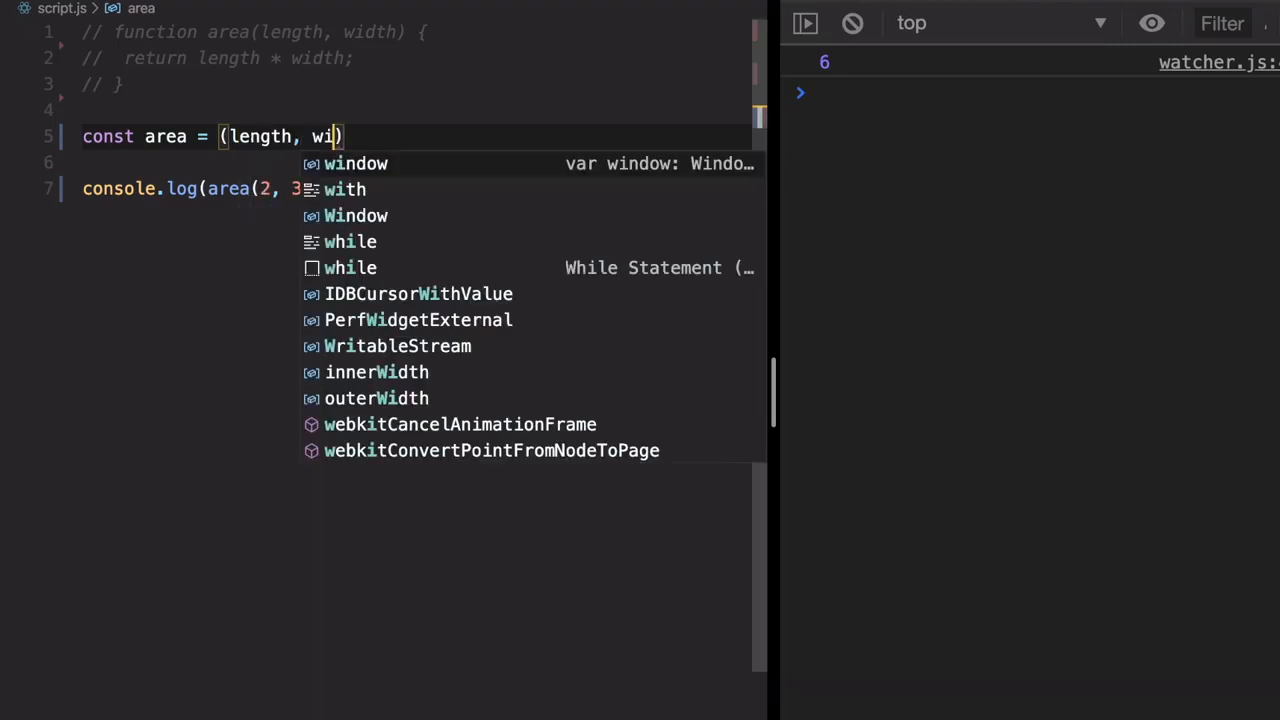
type("dth) =>")
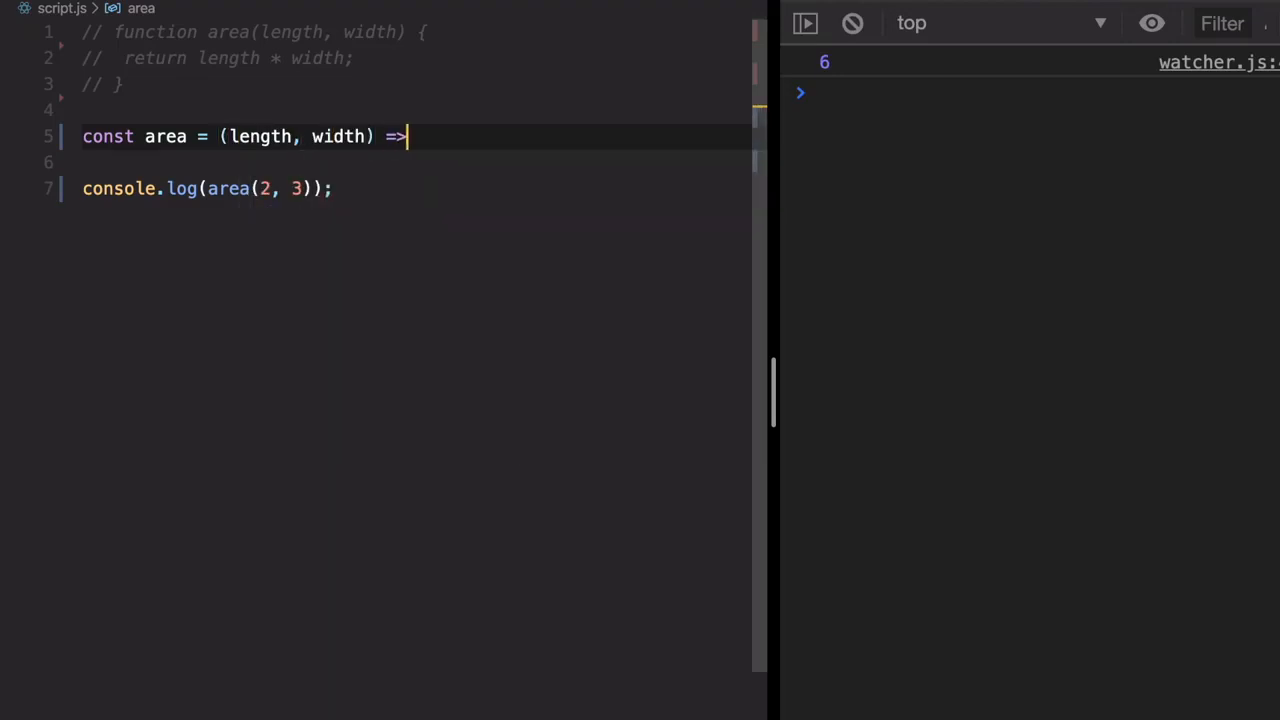
type("{")
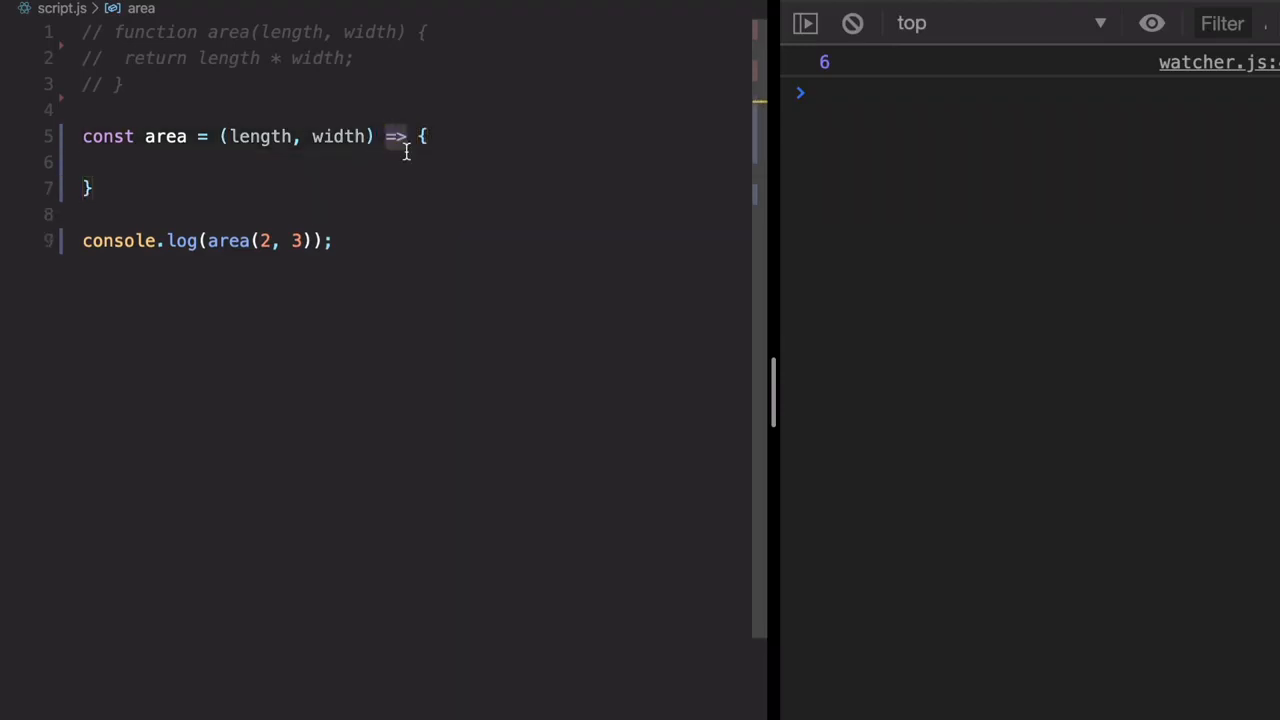
Give the arrow function the body return length * width;
double_click(156, 32)
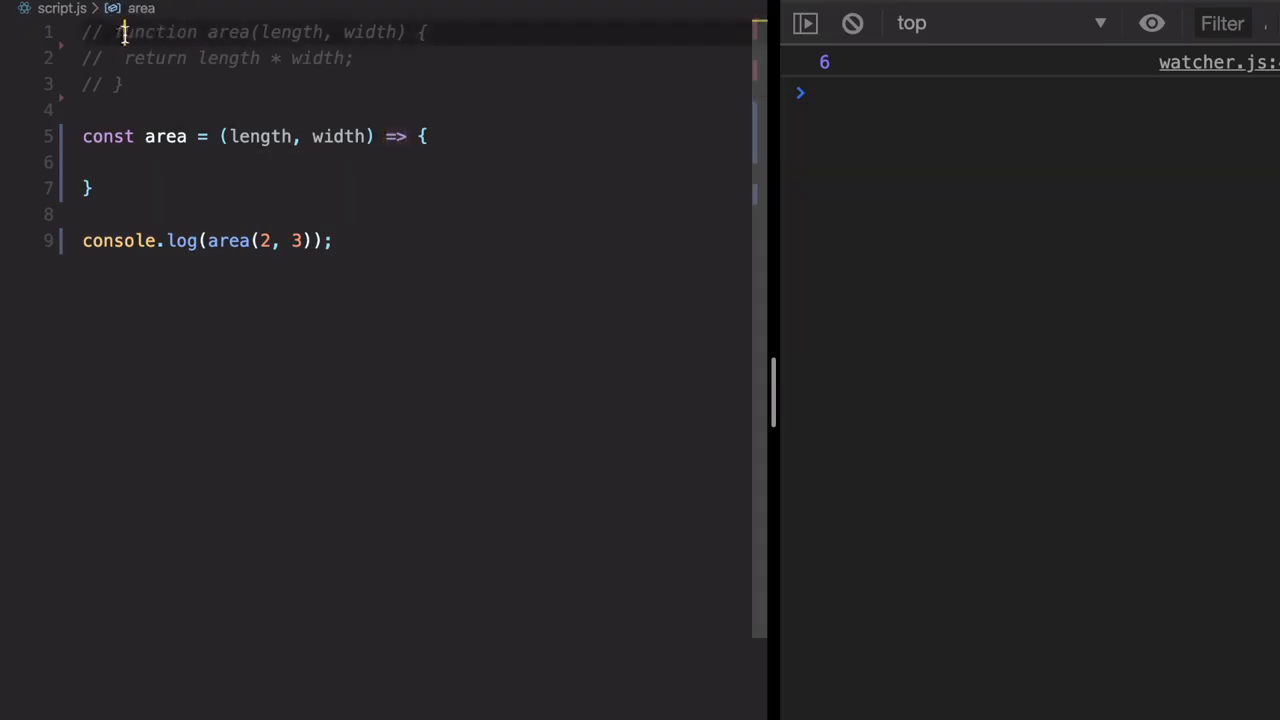
left_click(384, 136)
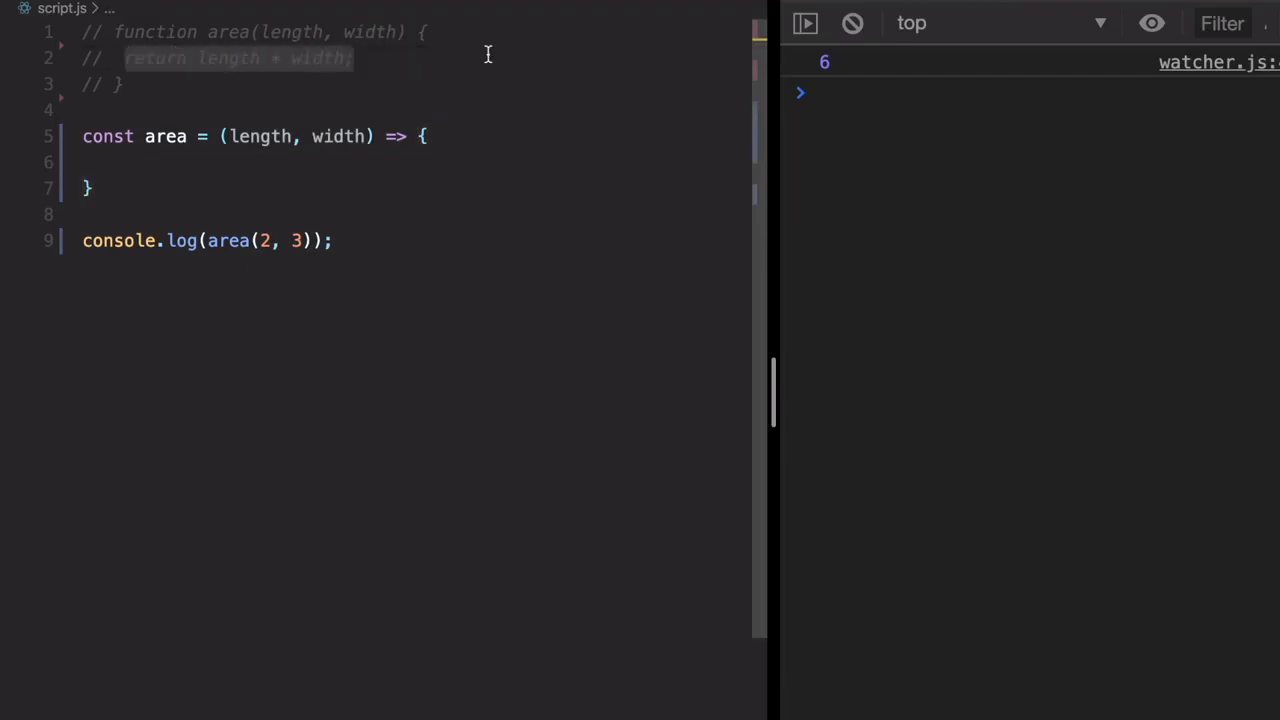
type("return length * width;")
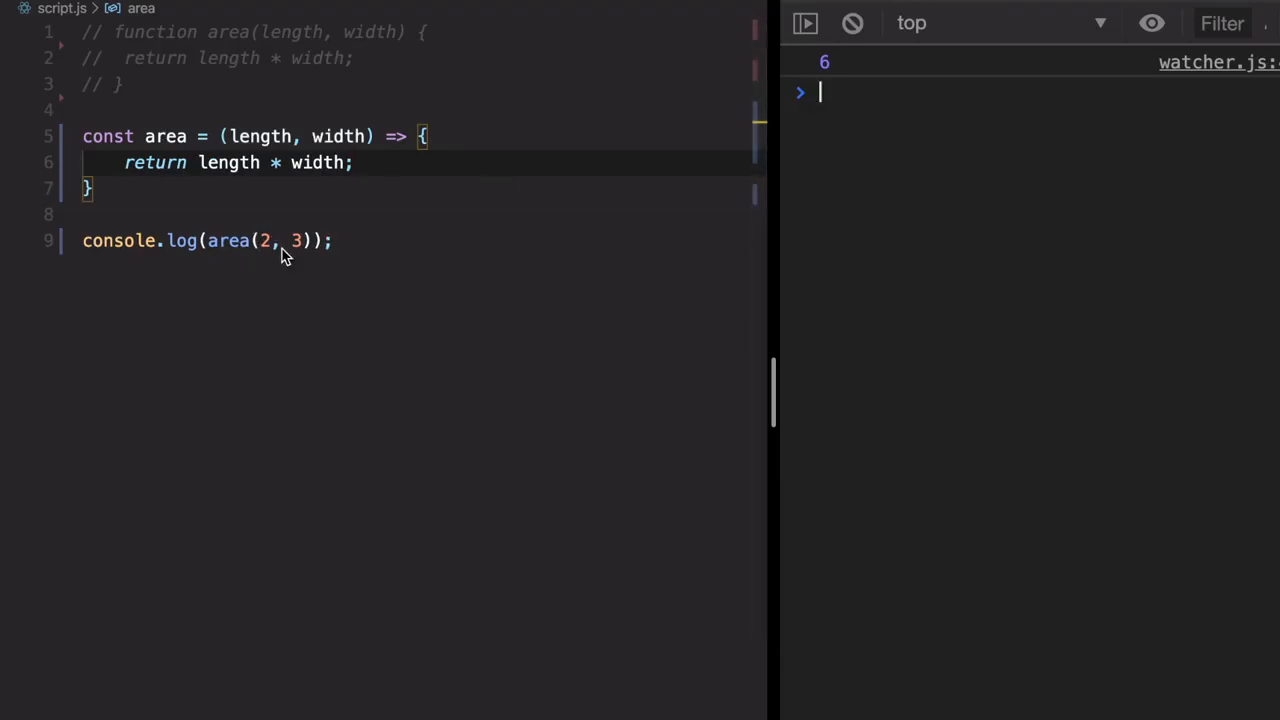
Change the call's argument to 4 and condense area into a concise arrow function
type("4")
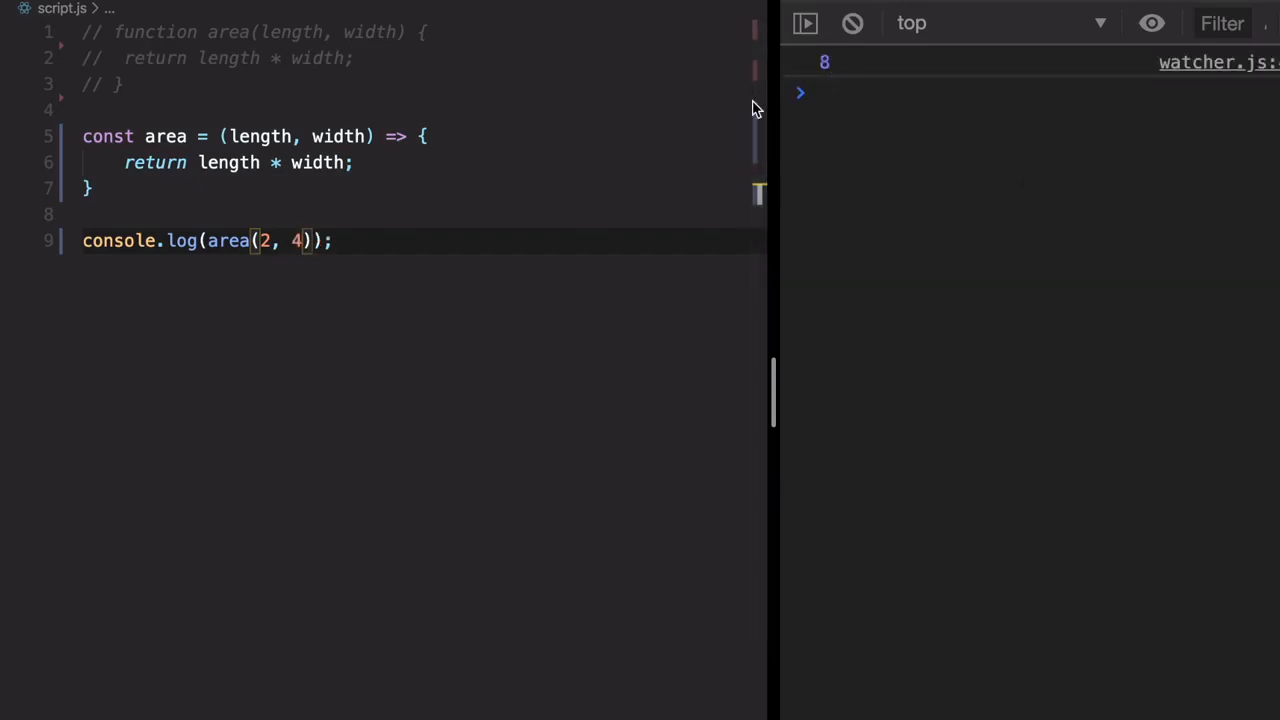
mouse_move(228, 148)
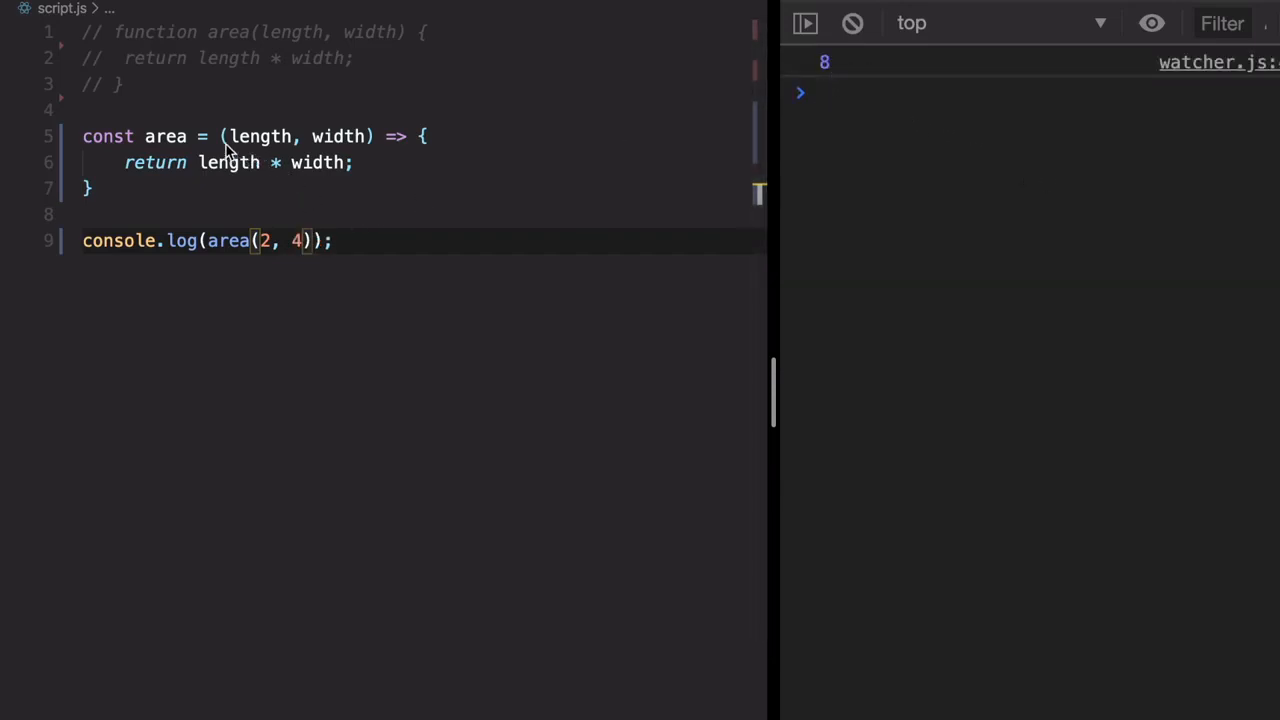
left_click(370, 136)
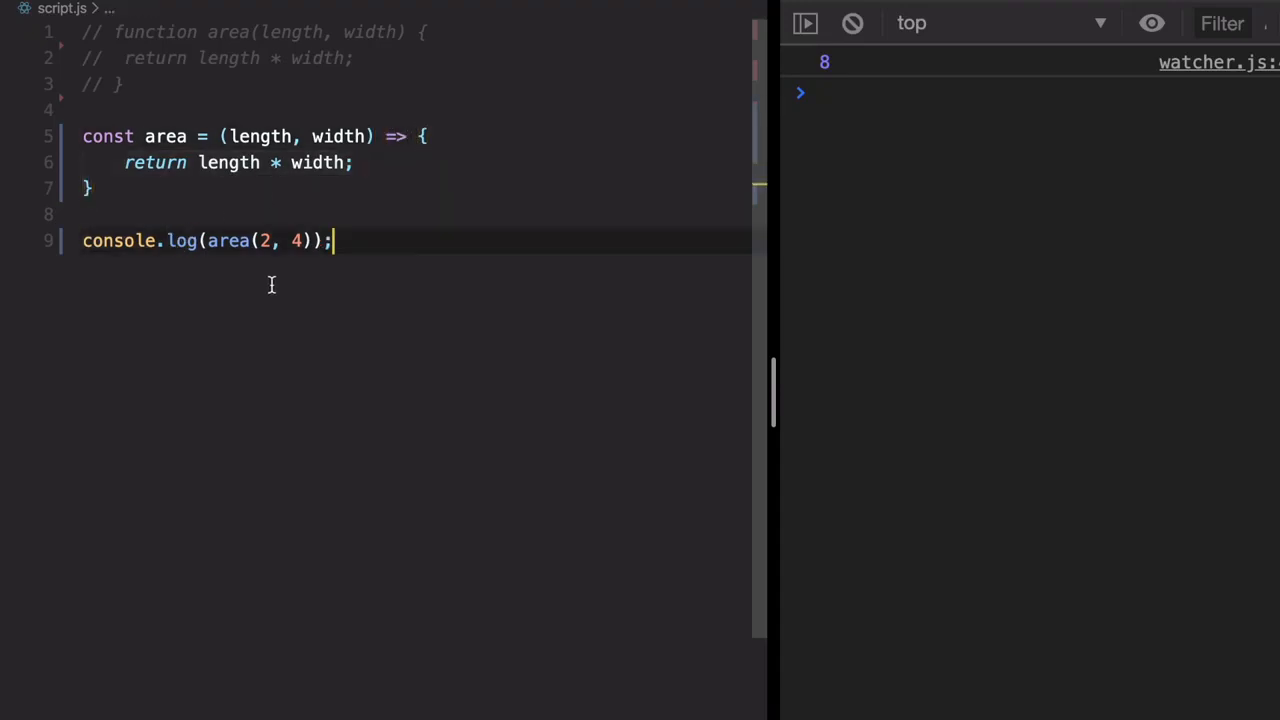
mouse_move(444, 168)
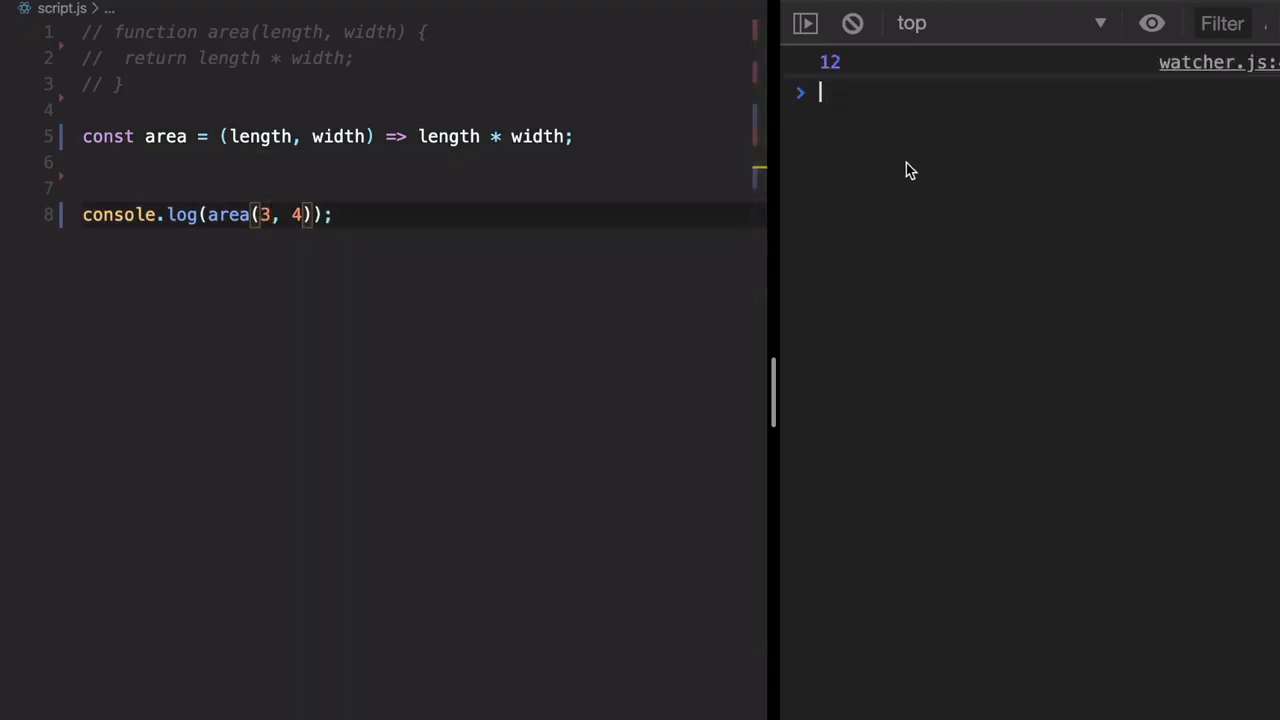
mouse_move(410, 144)
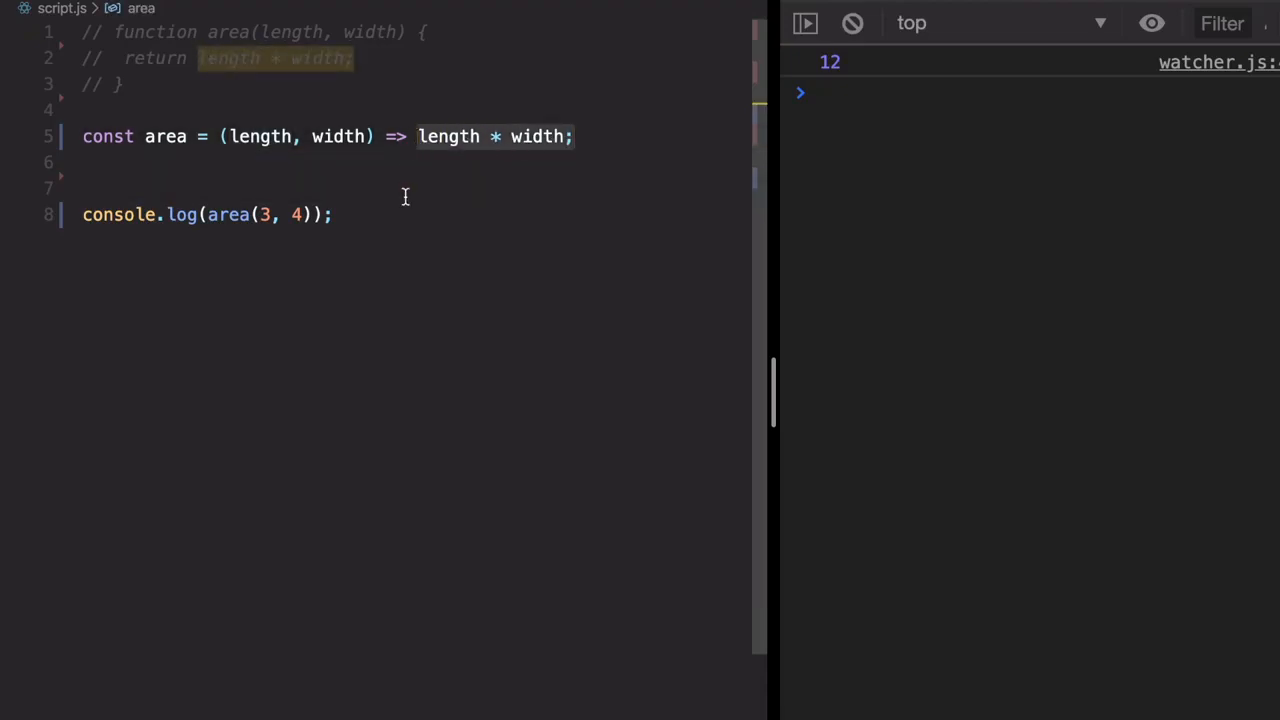
Rewrite area to take a single side parameter and return side * side
left_click(332, 214)
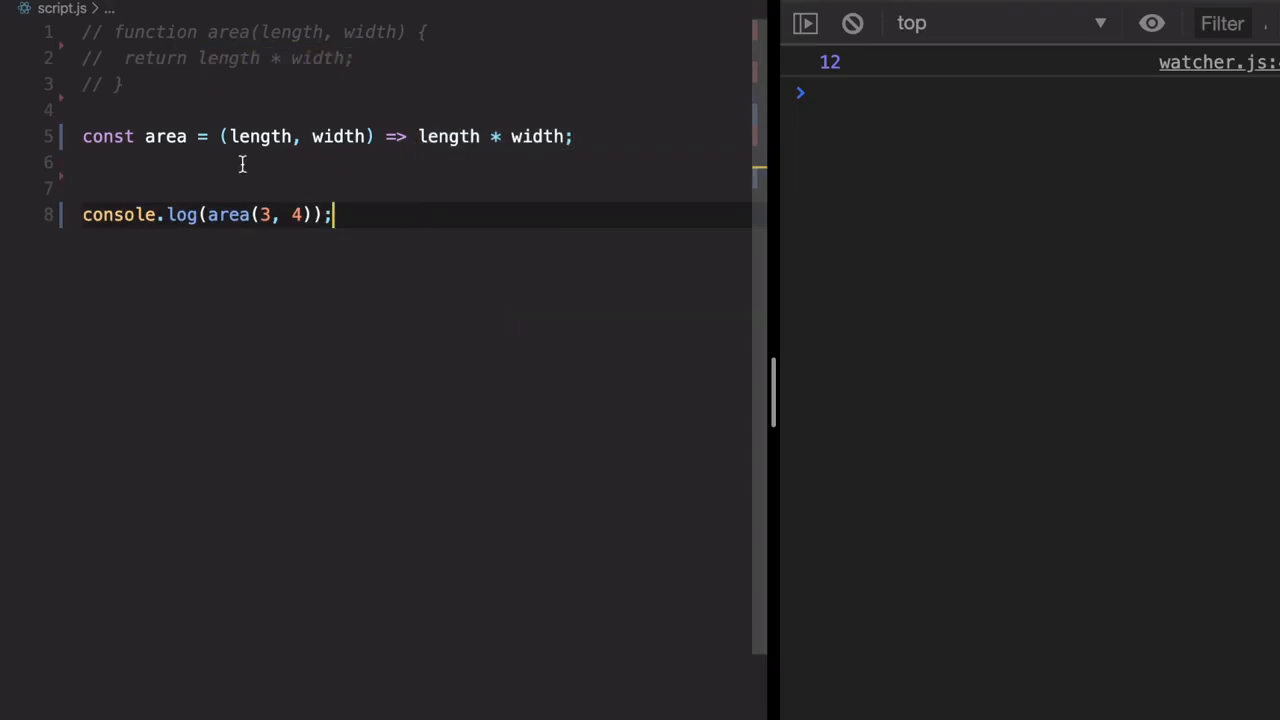
mouse_move(368, 158)
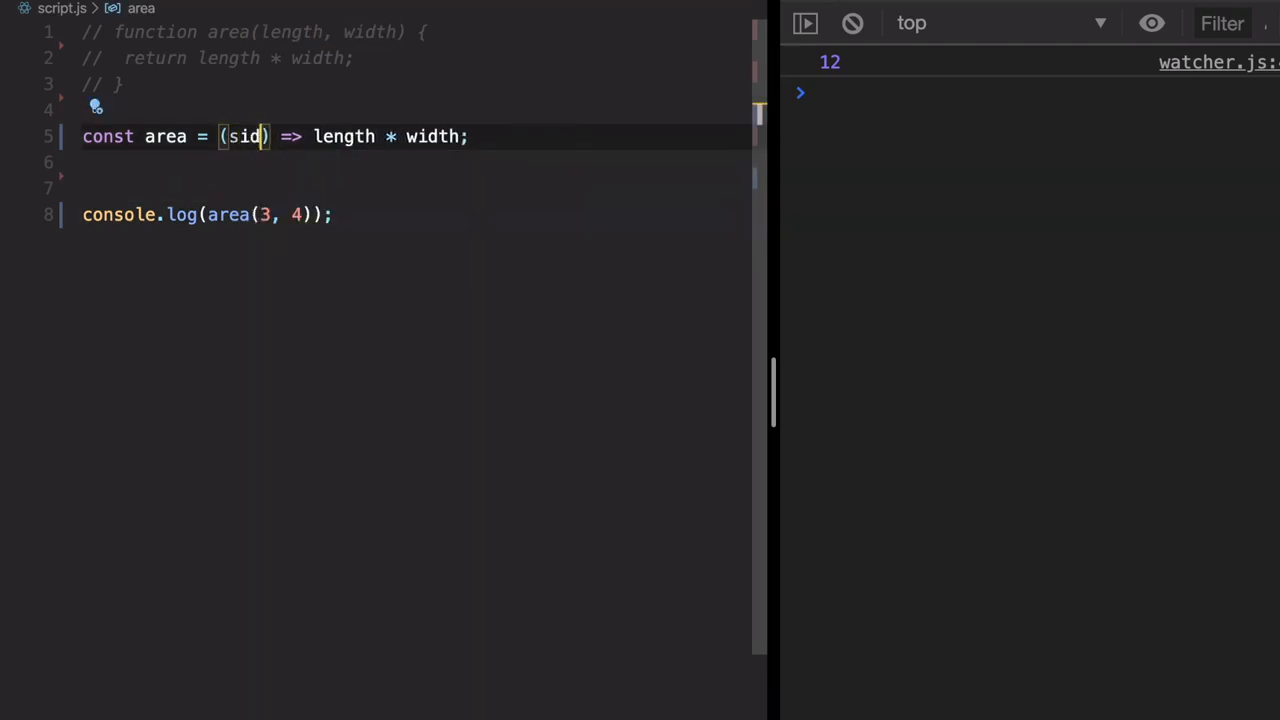
type("e")
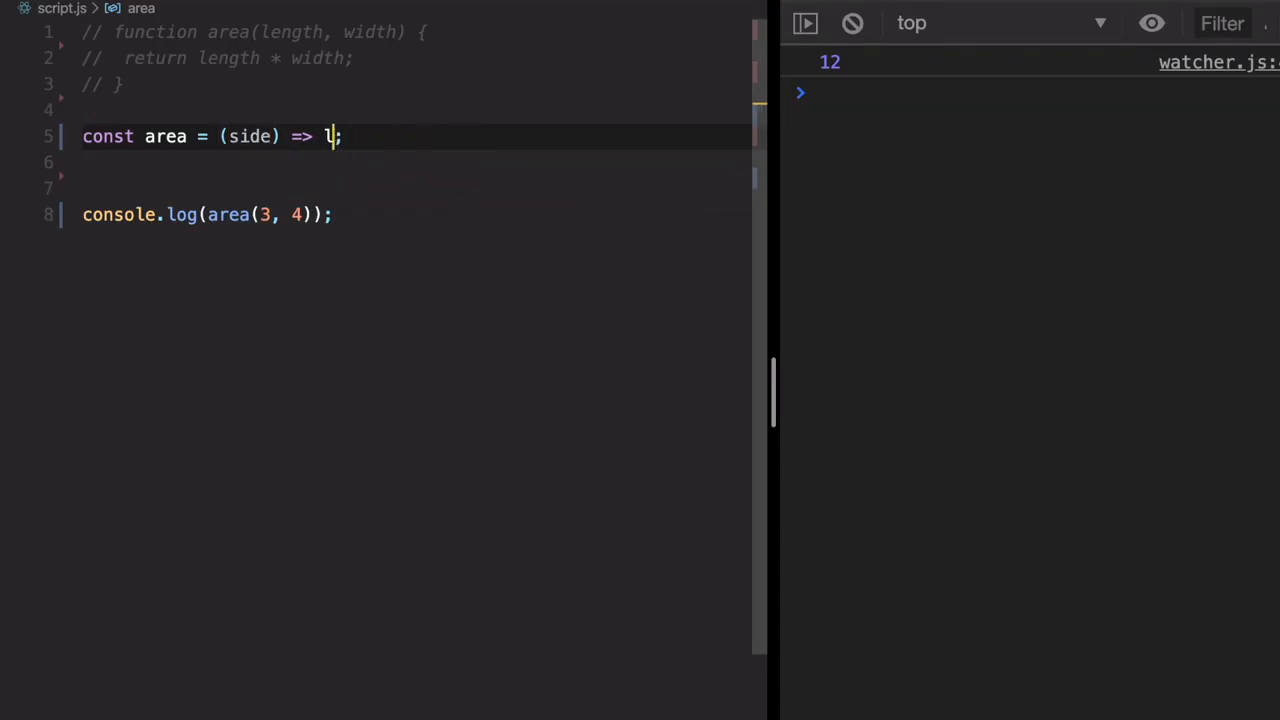
type("side")
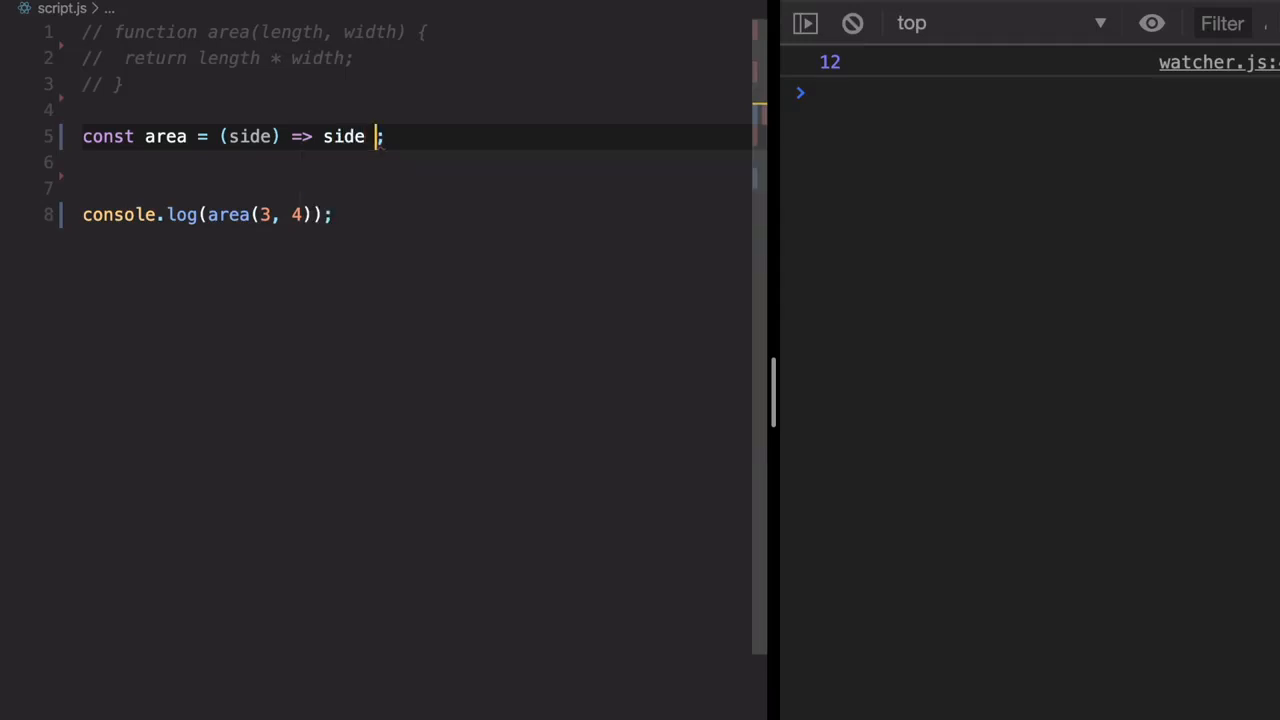
type("* side")
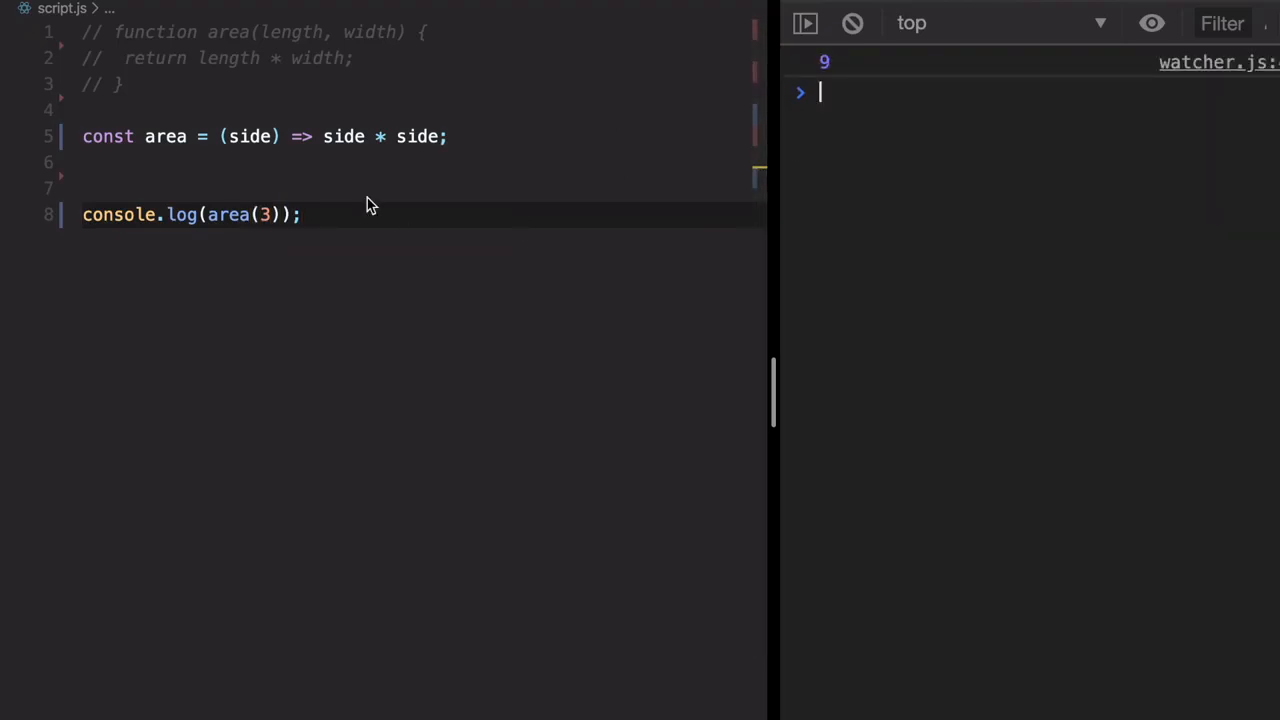
mouse_move(236, 140)
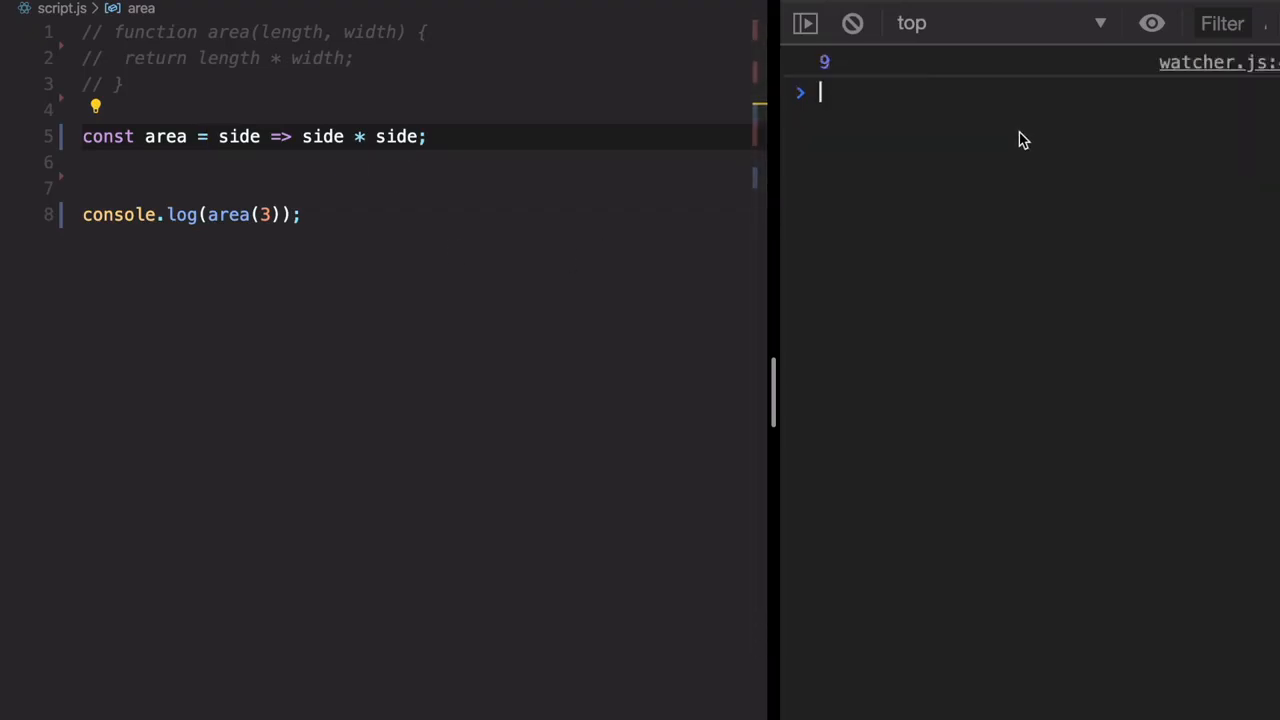
mouse_move(464, 156)
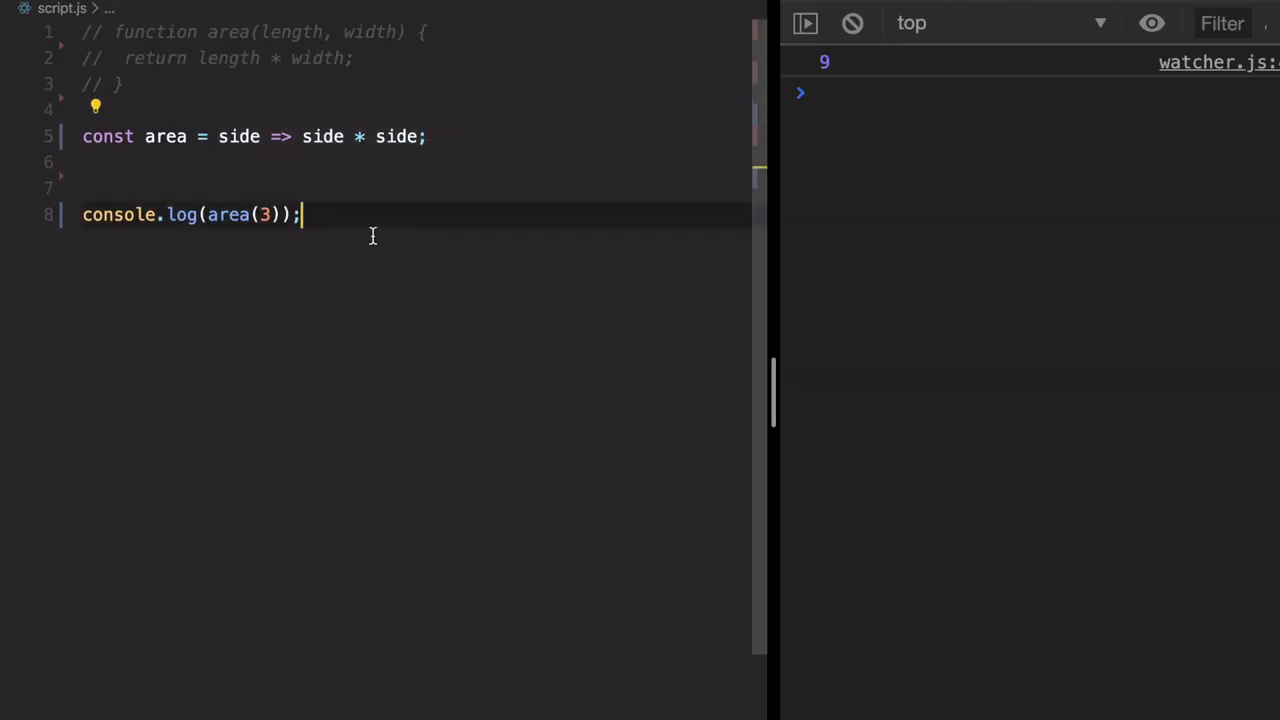
Delete one extra blank line above console.log(area(3));
key("Backspace")
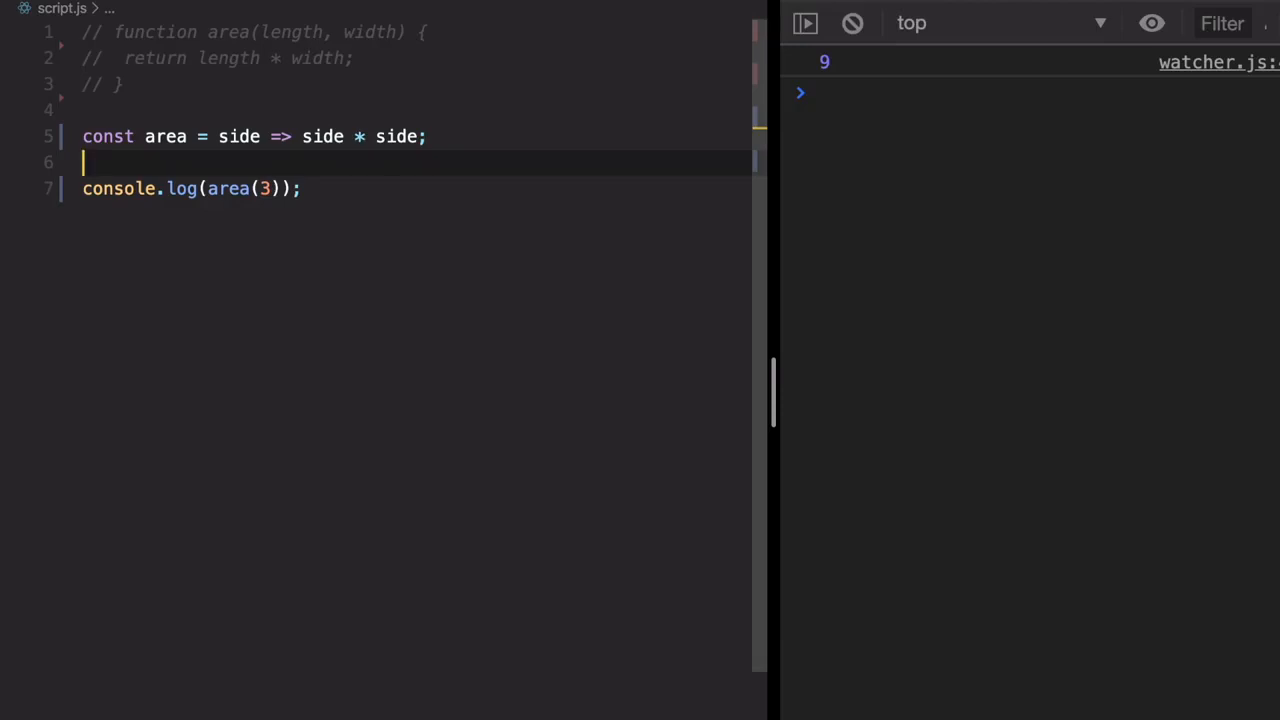
mouse_move(308, 212)
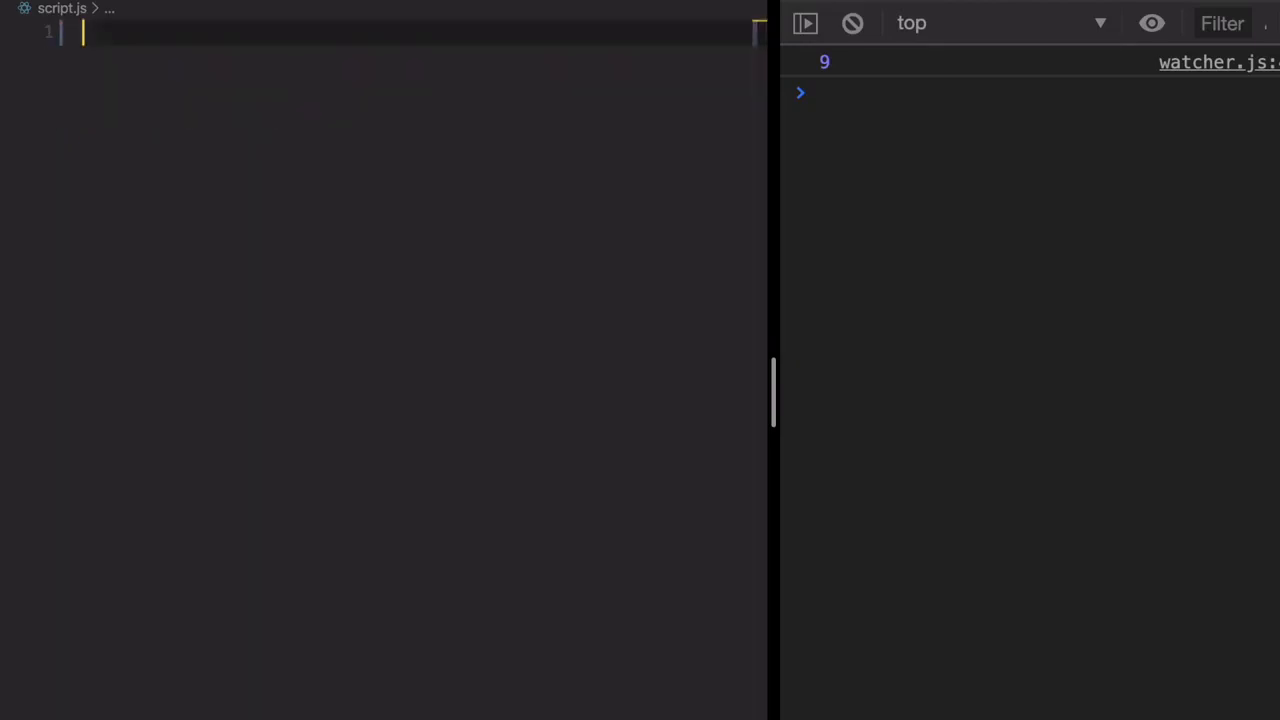
Declare function process(name, callback) {
type("ru")
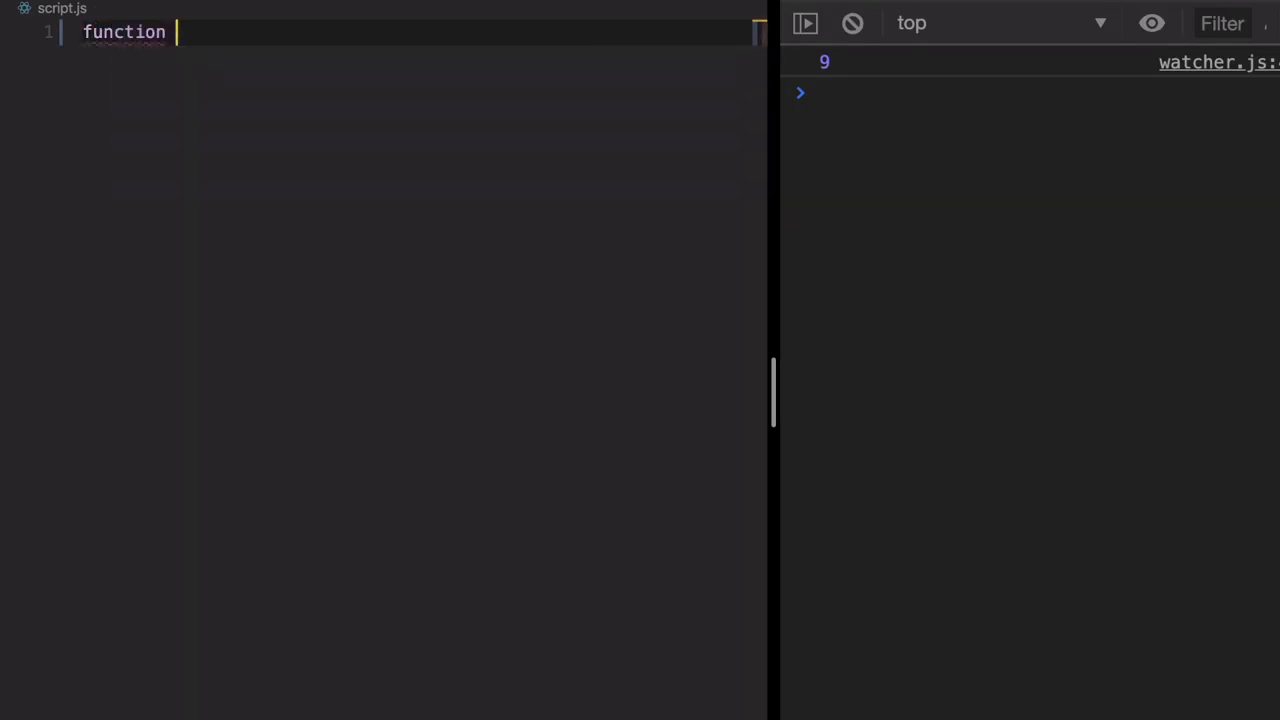
type("proce")
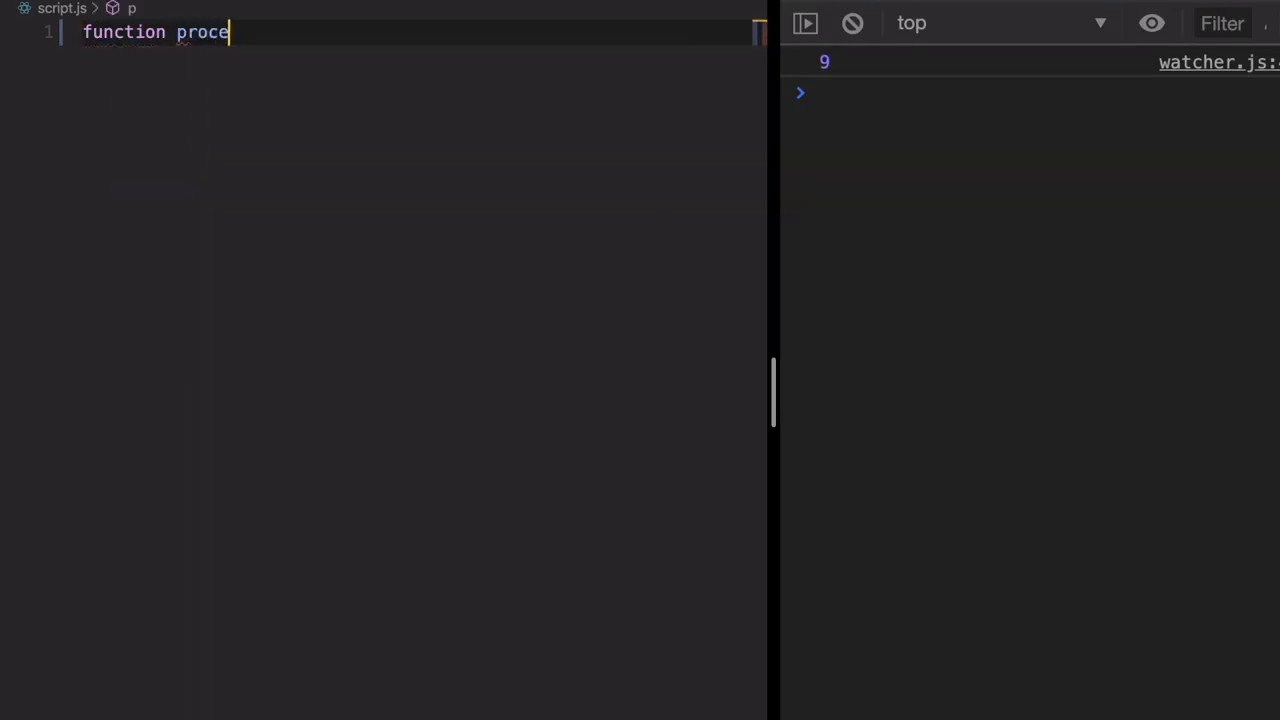
type("ss()")
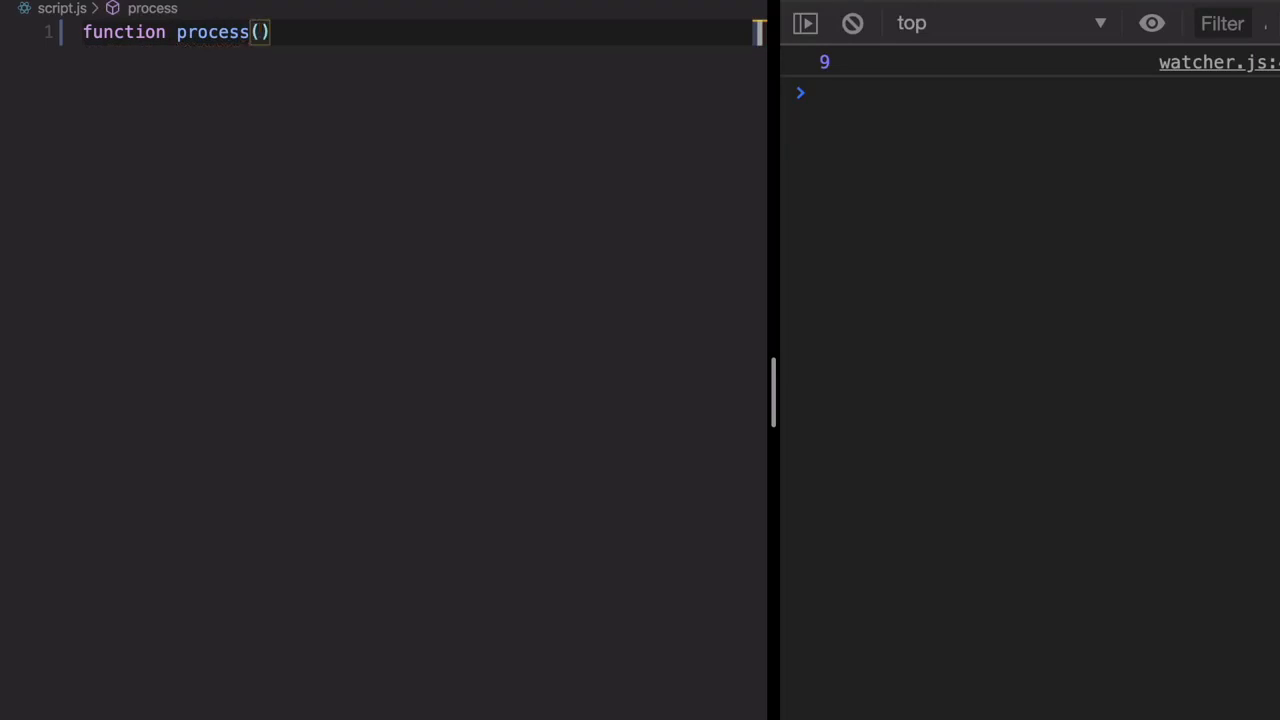
type("name,")
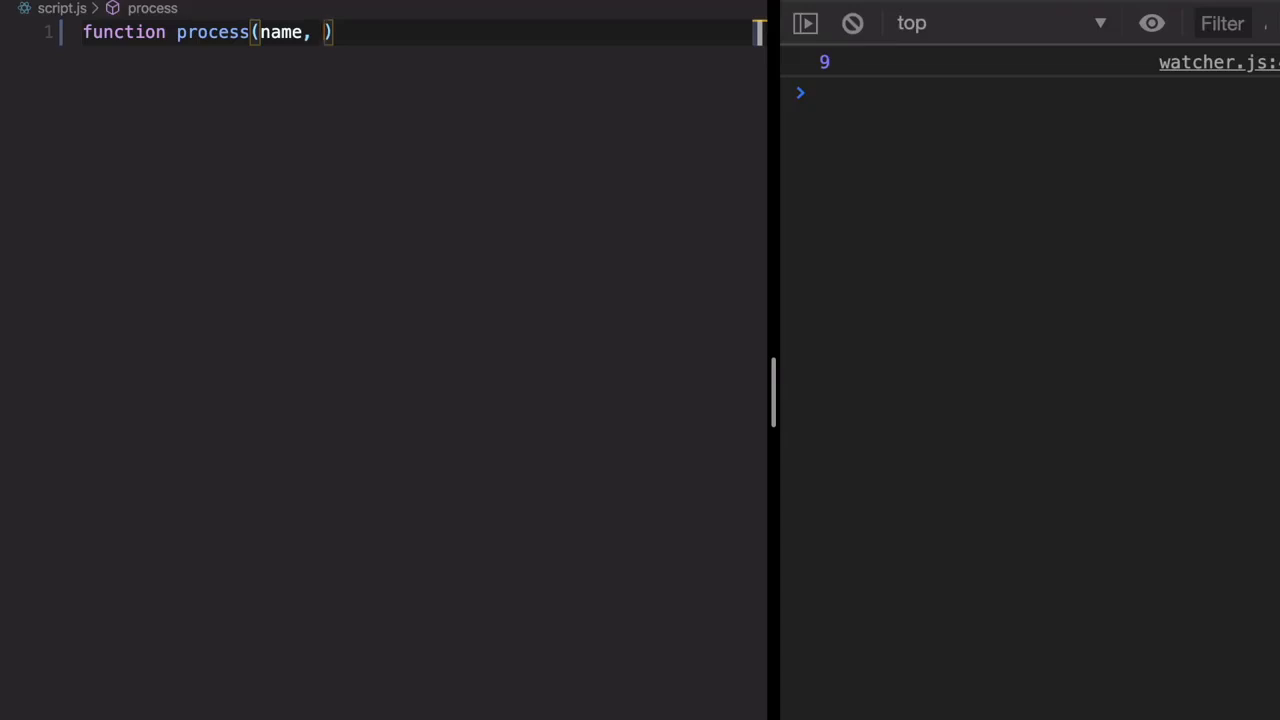
type("c")
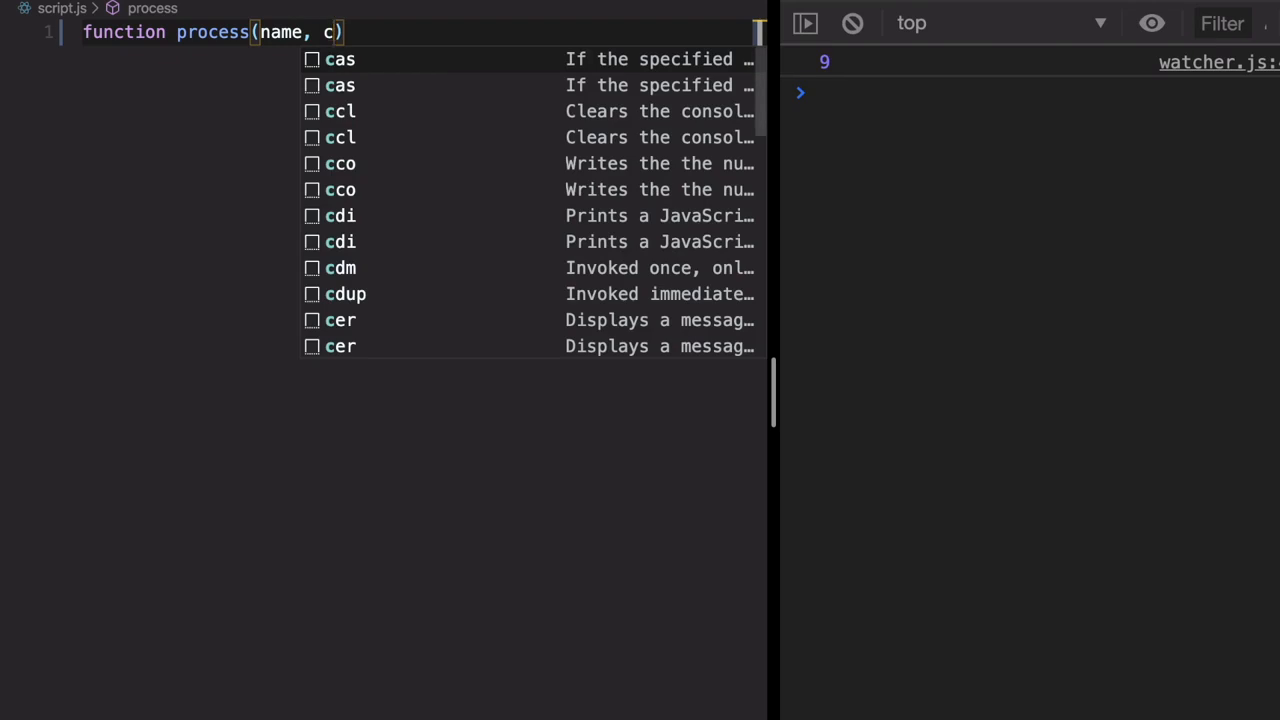
type("allba")
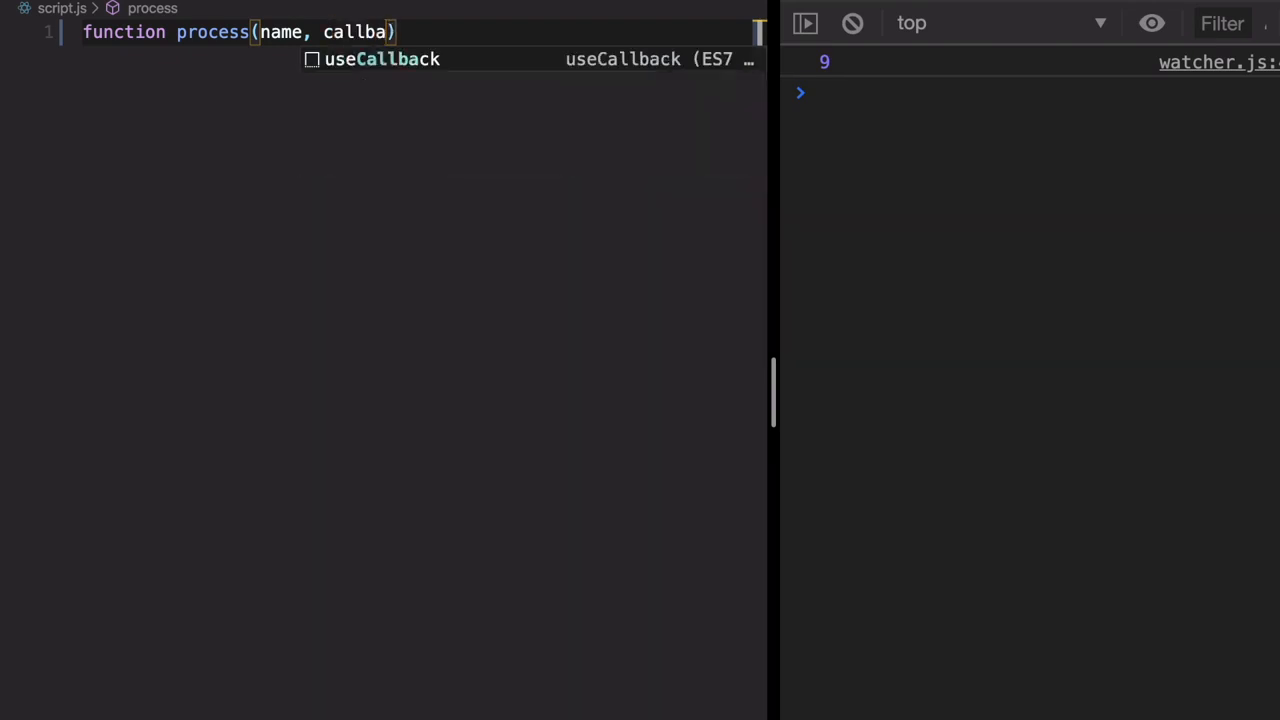
type("ck){")
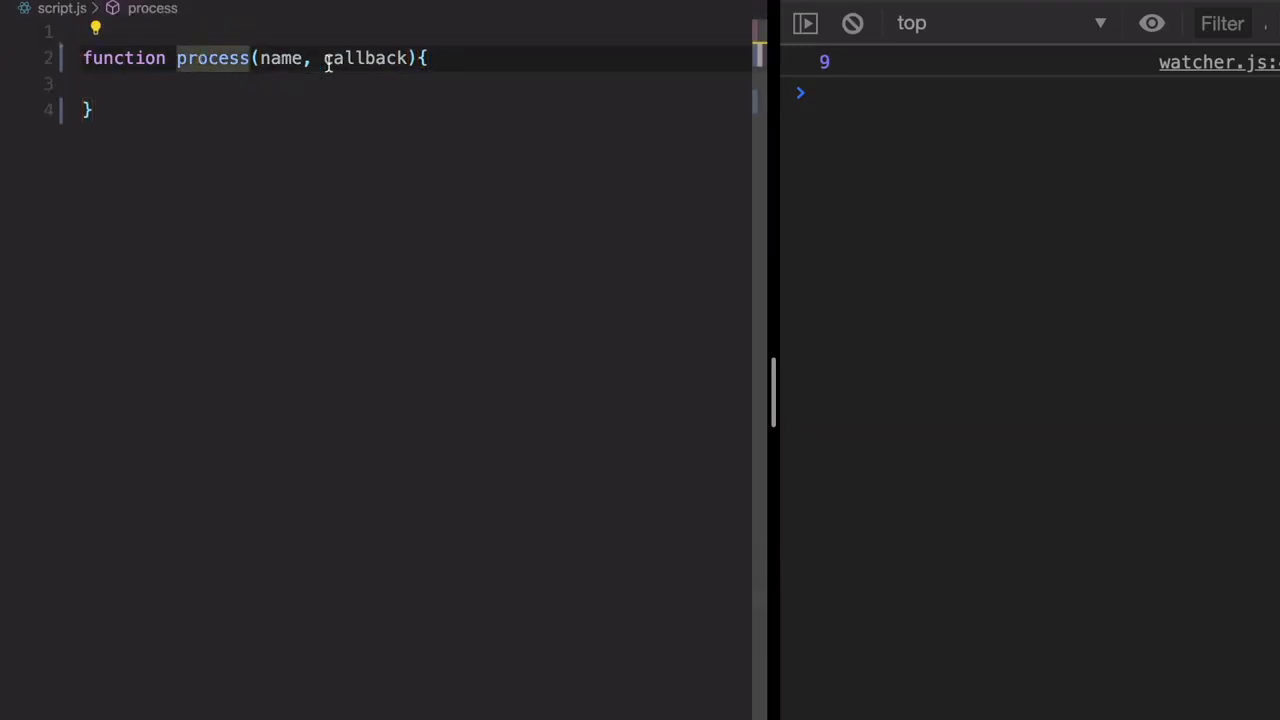
mouse_move(364, 58)
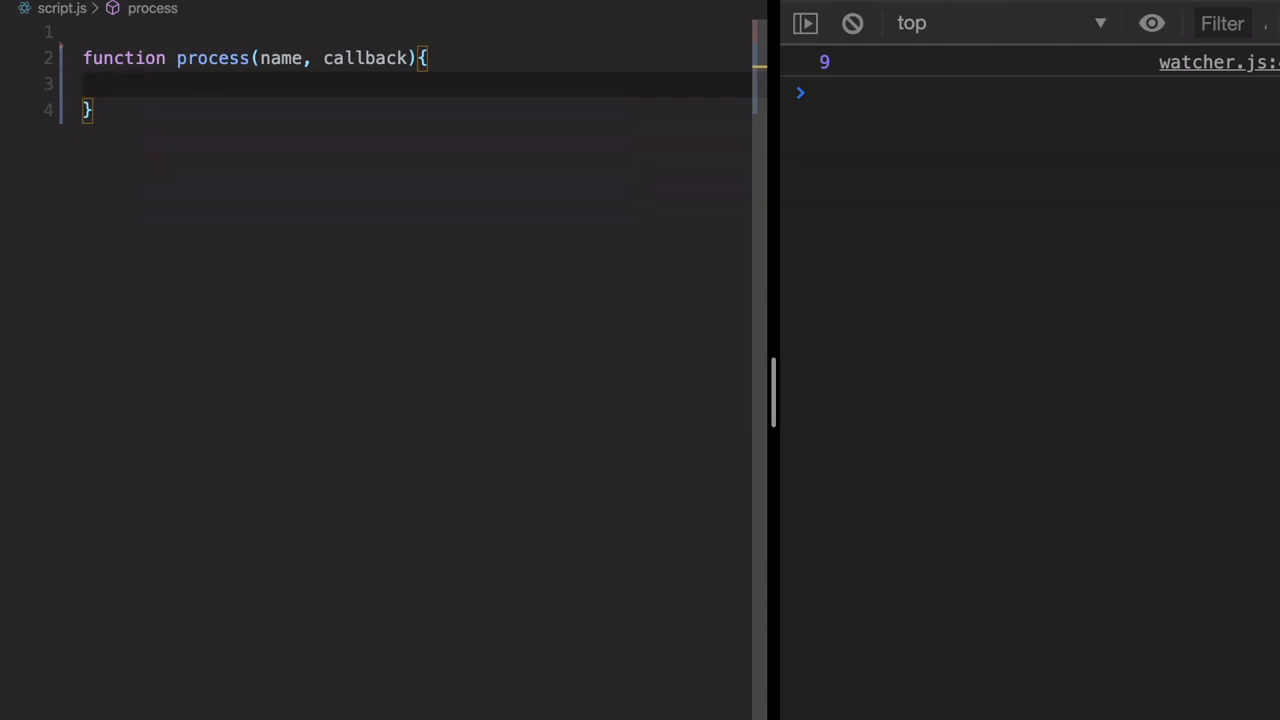
Add let processedName = name.toLowerCase() inside process
type("let")
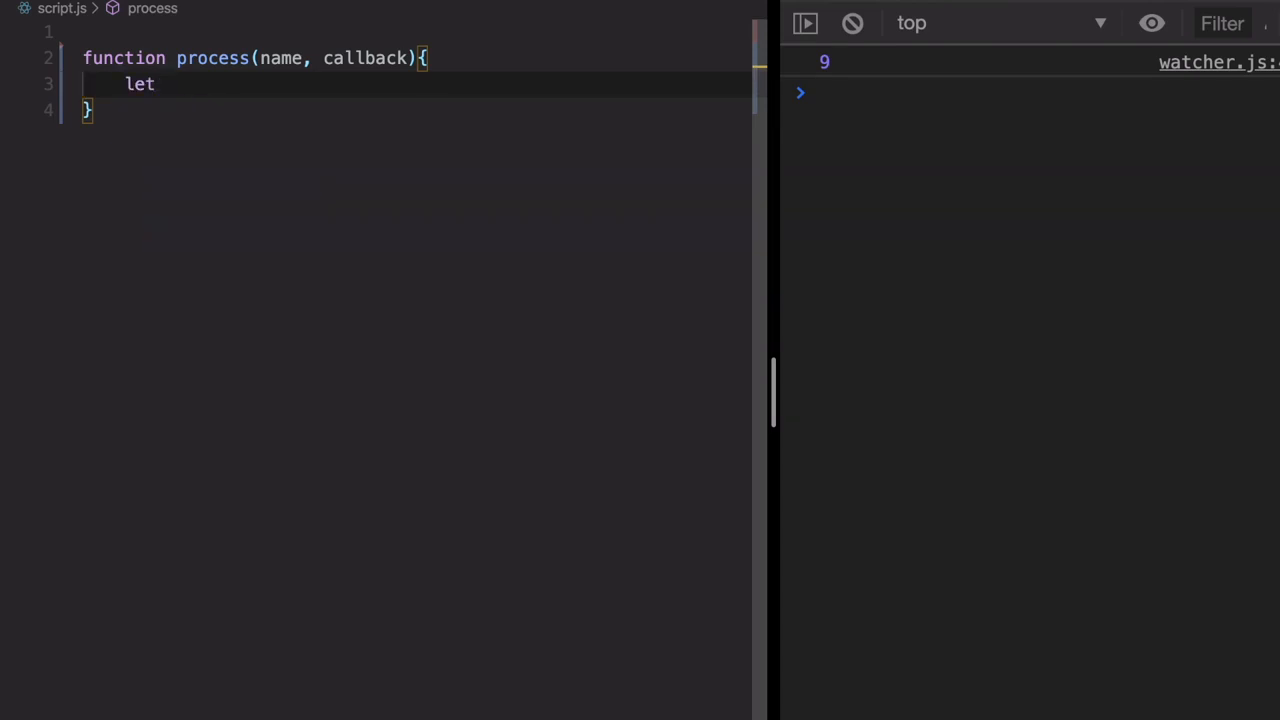
type("processe")
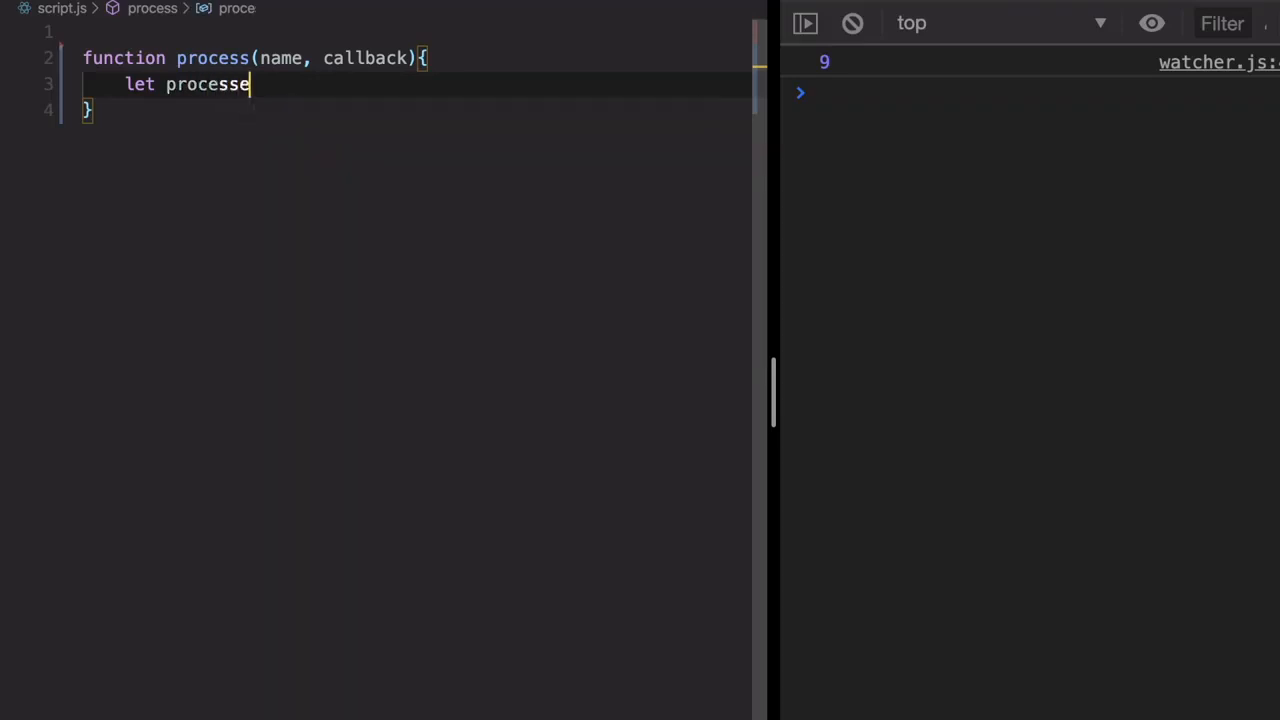
type("dName =")
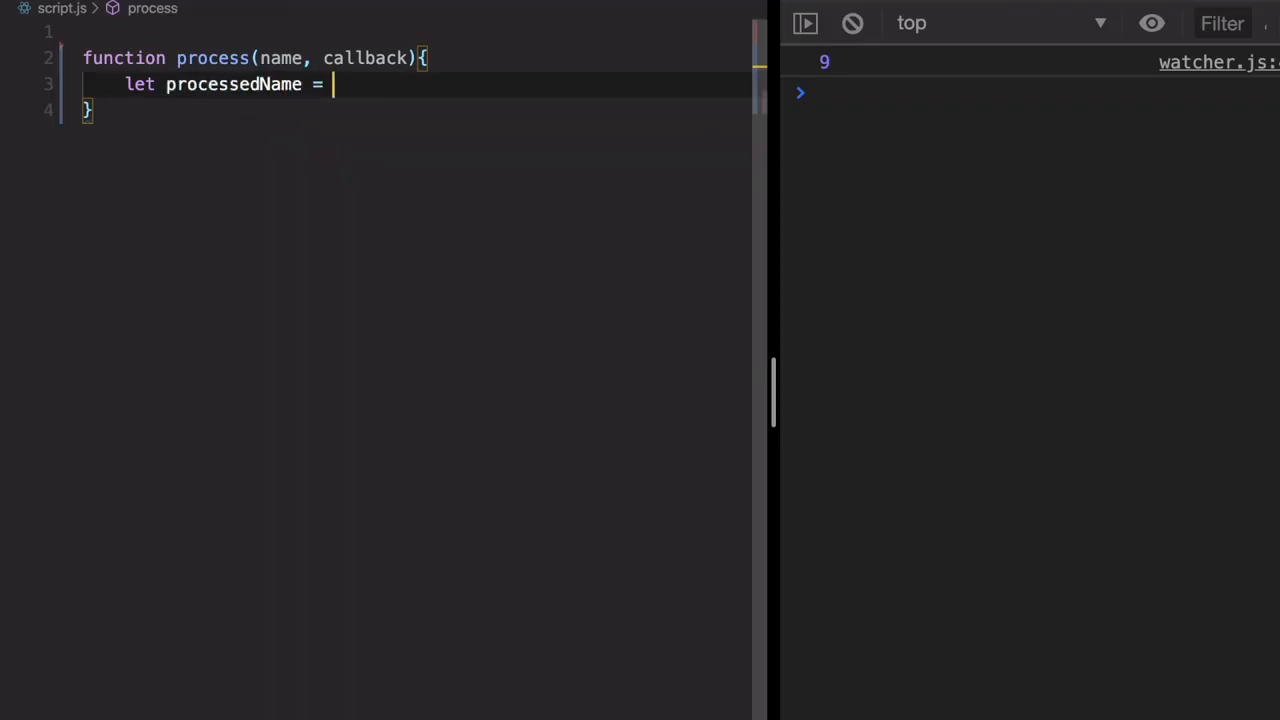
type("name.")
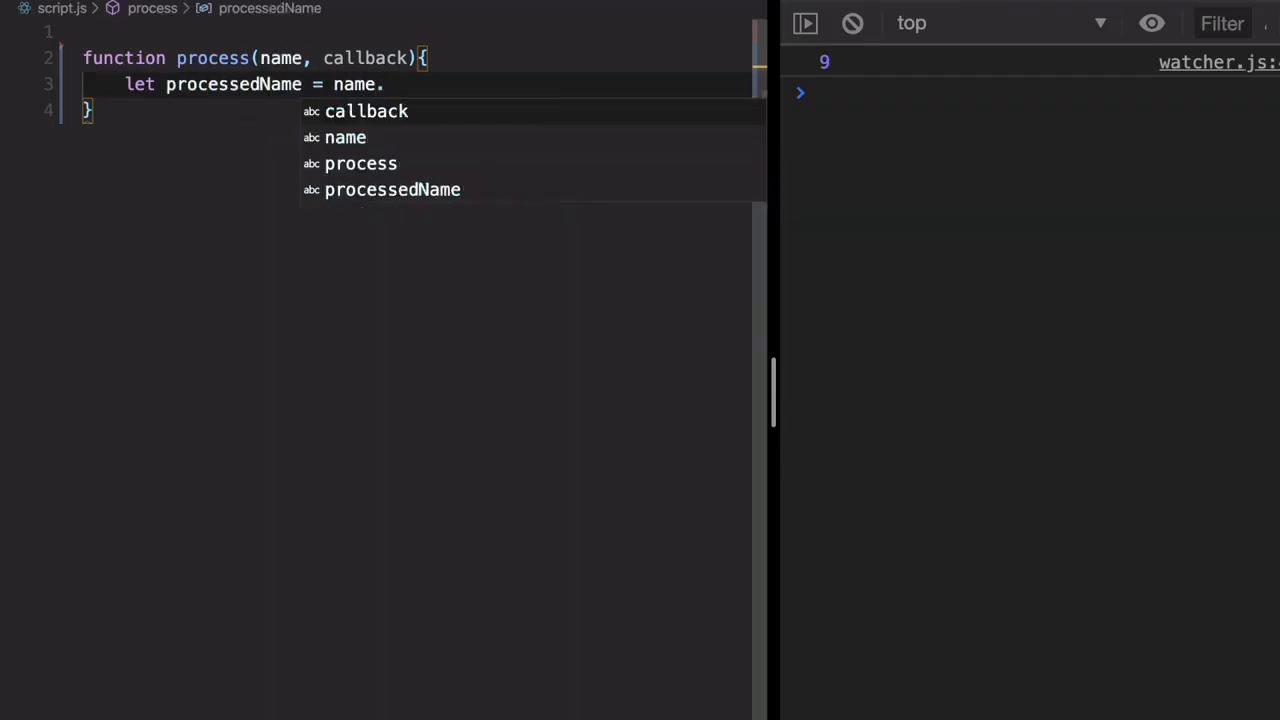
type("t")
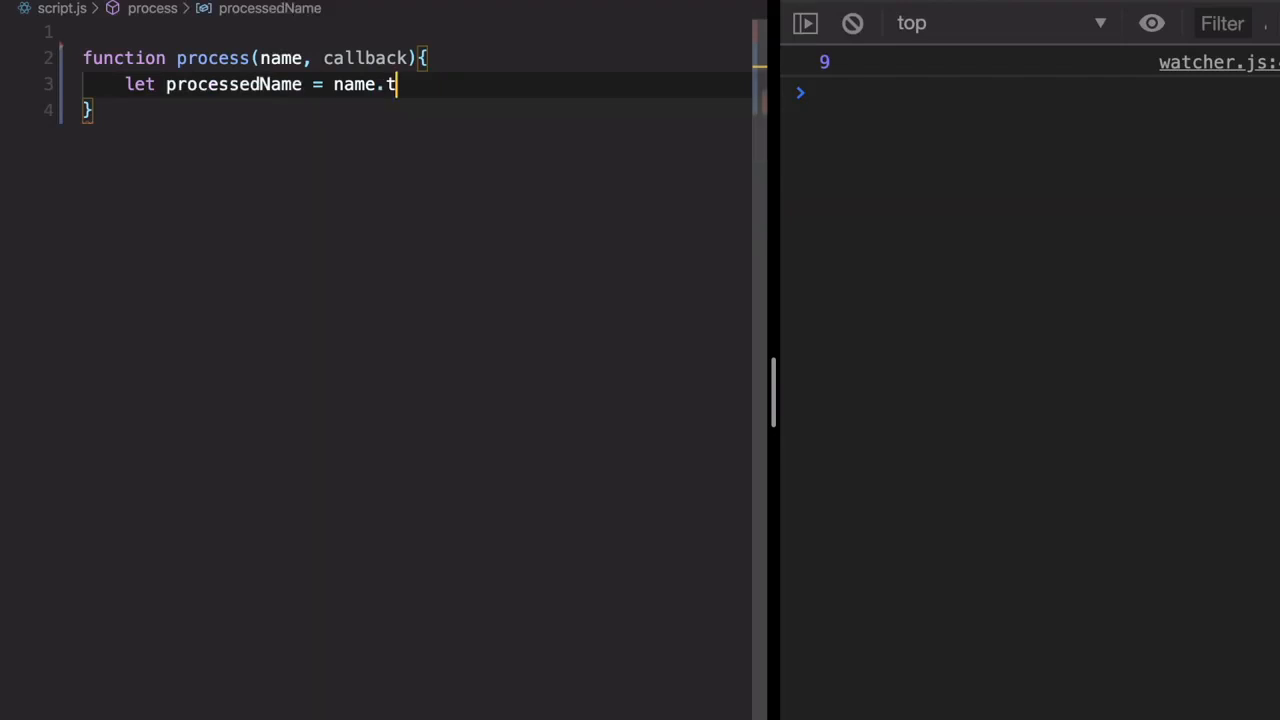
type("oLower")
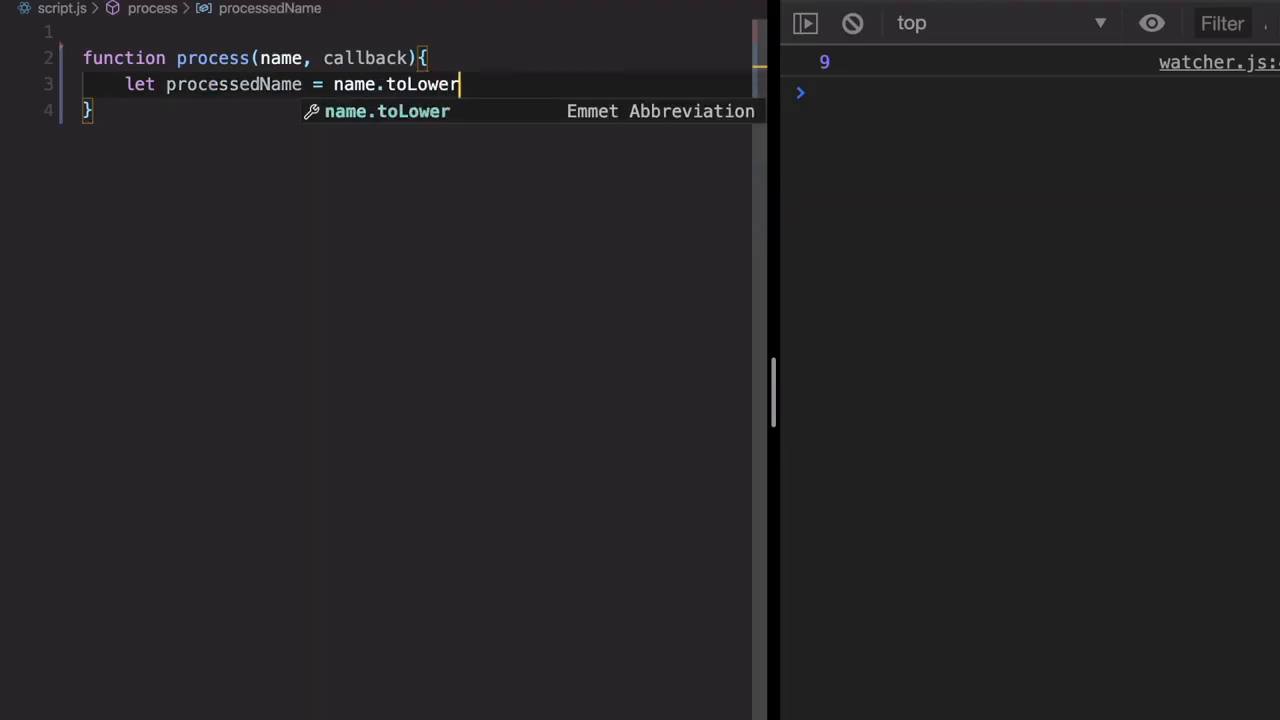
type("Case();")
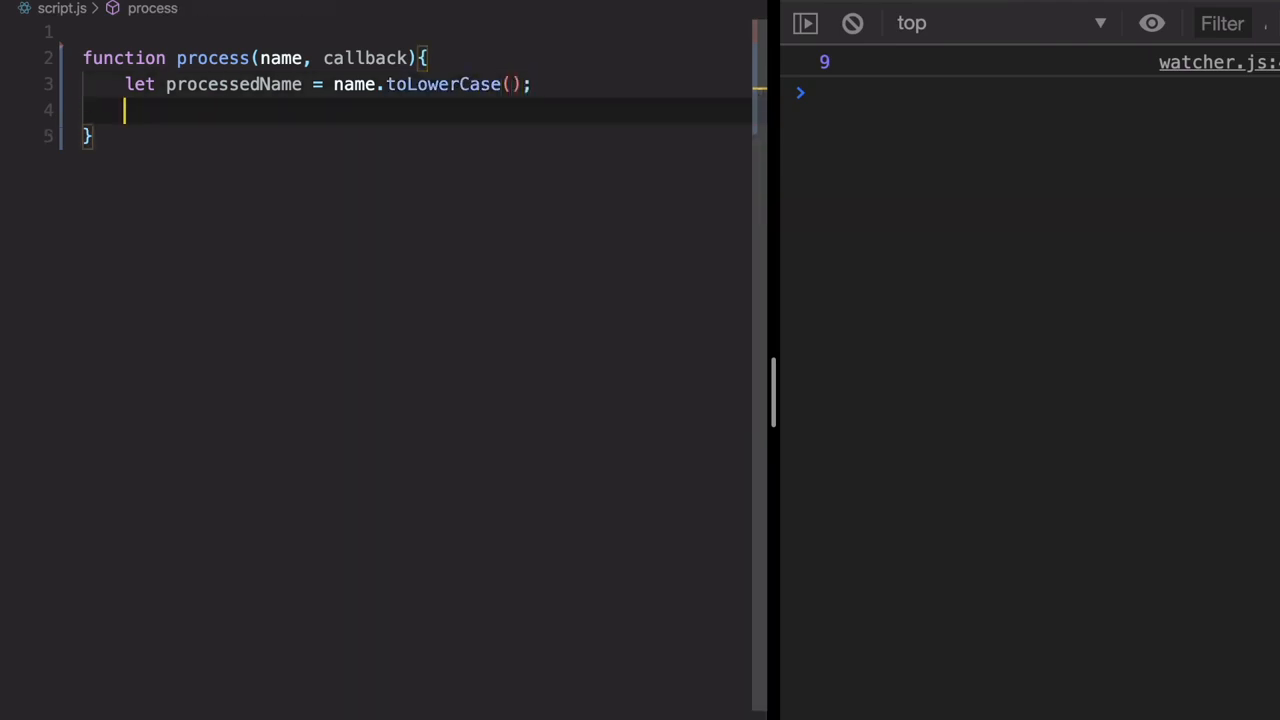
Call callback(processedName); at the end of process
type("callback")
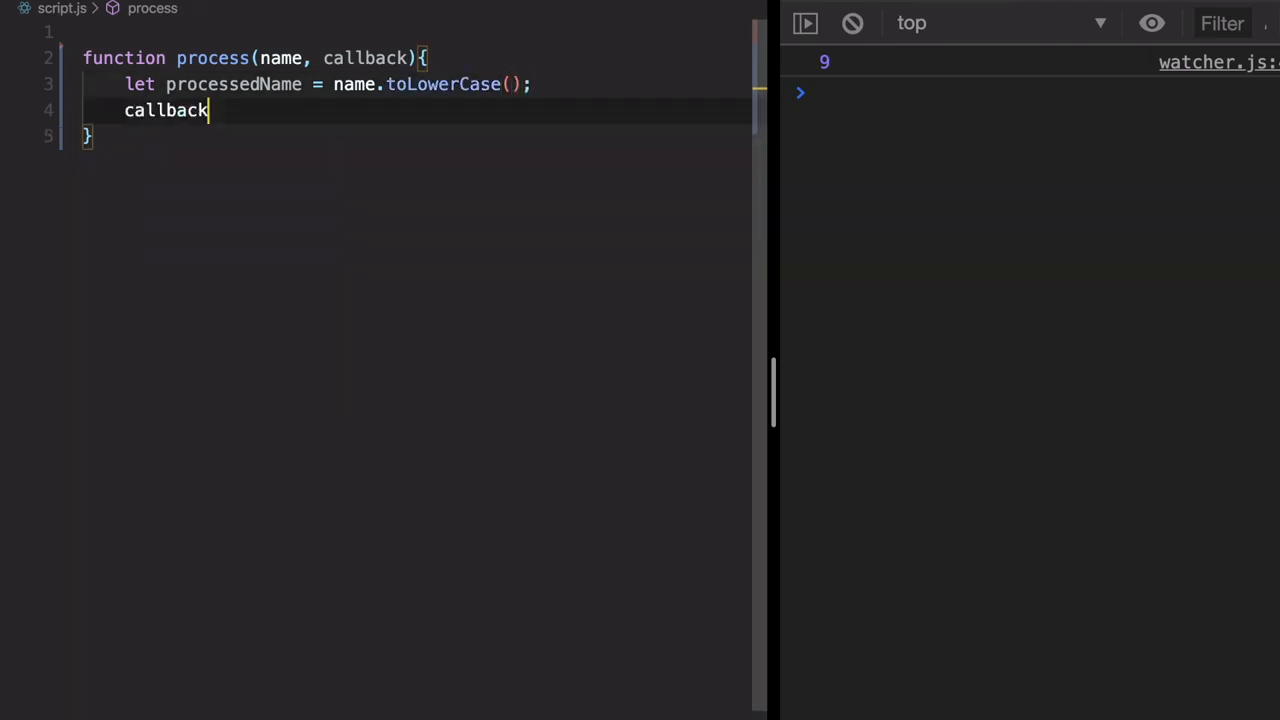
type(".()")
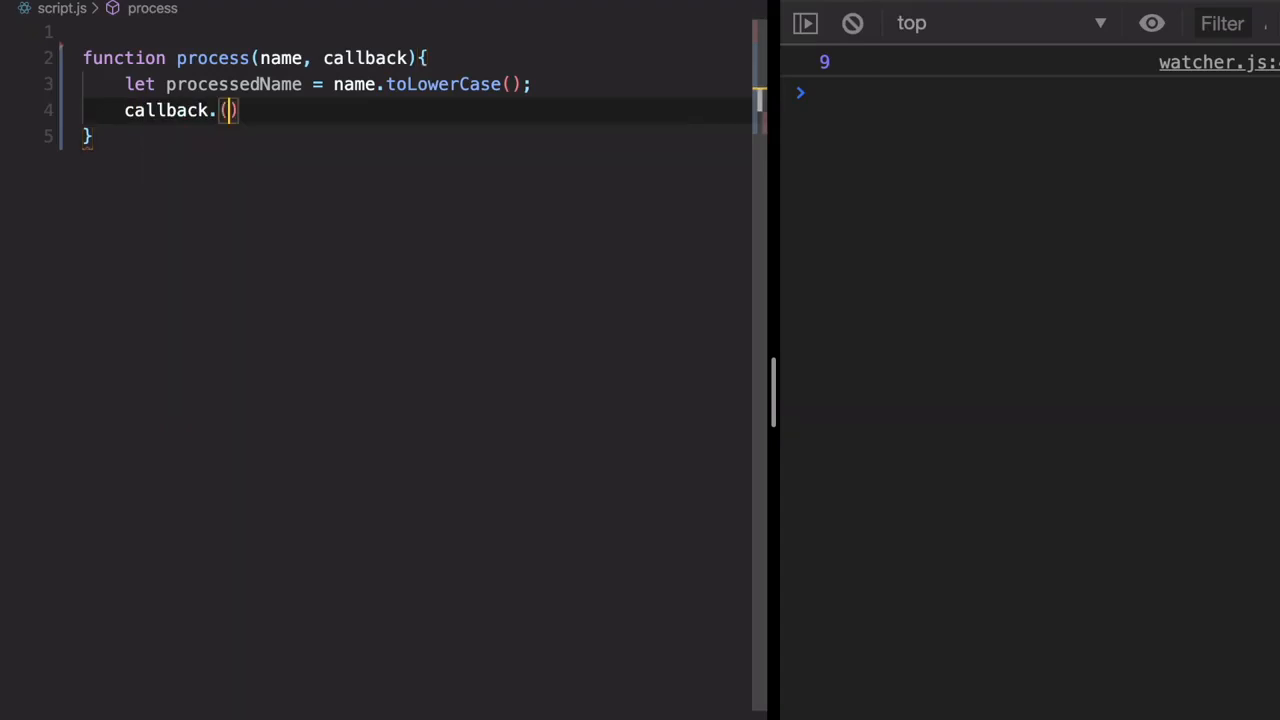
key("Backspace")
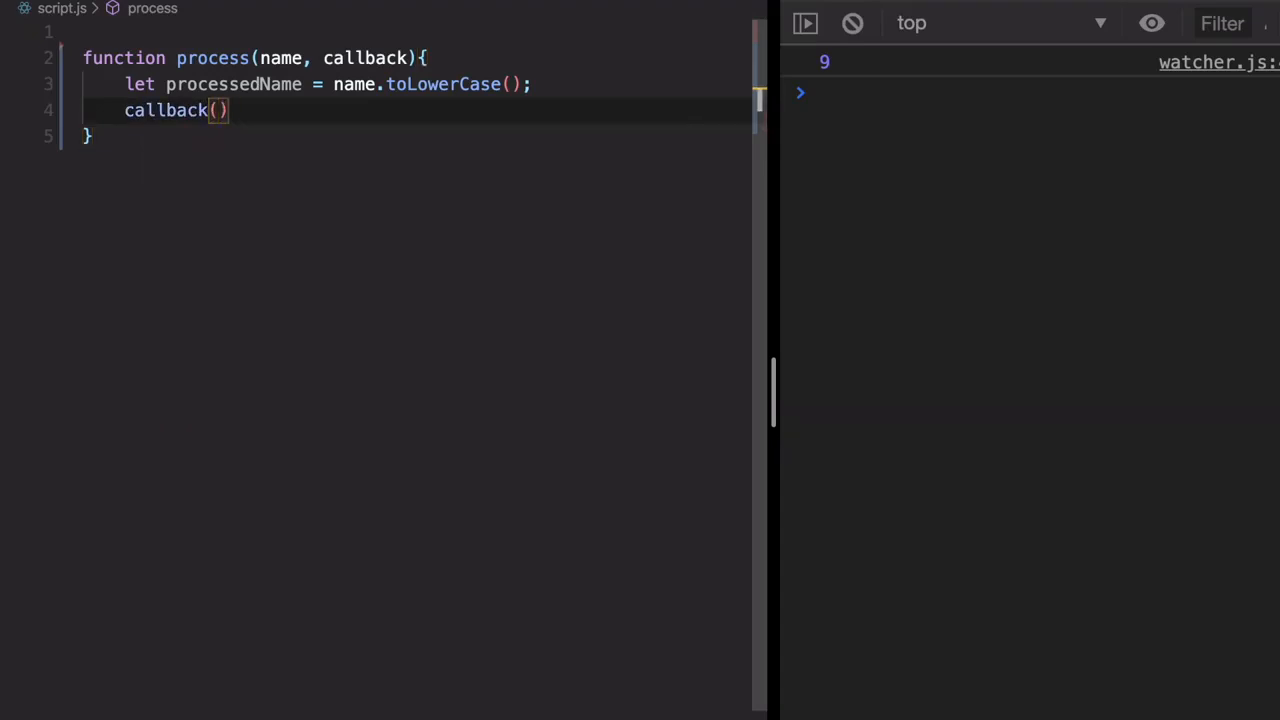
type("processedName")
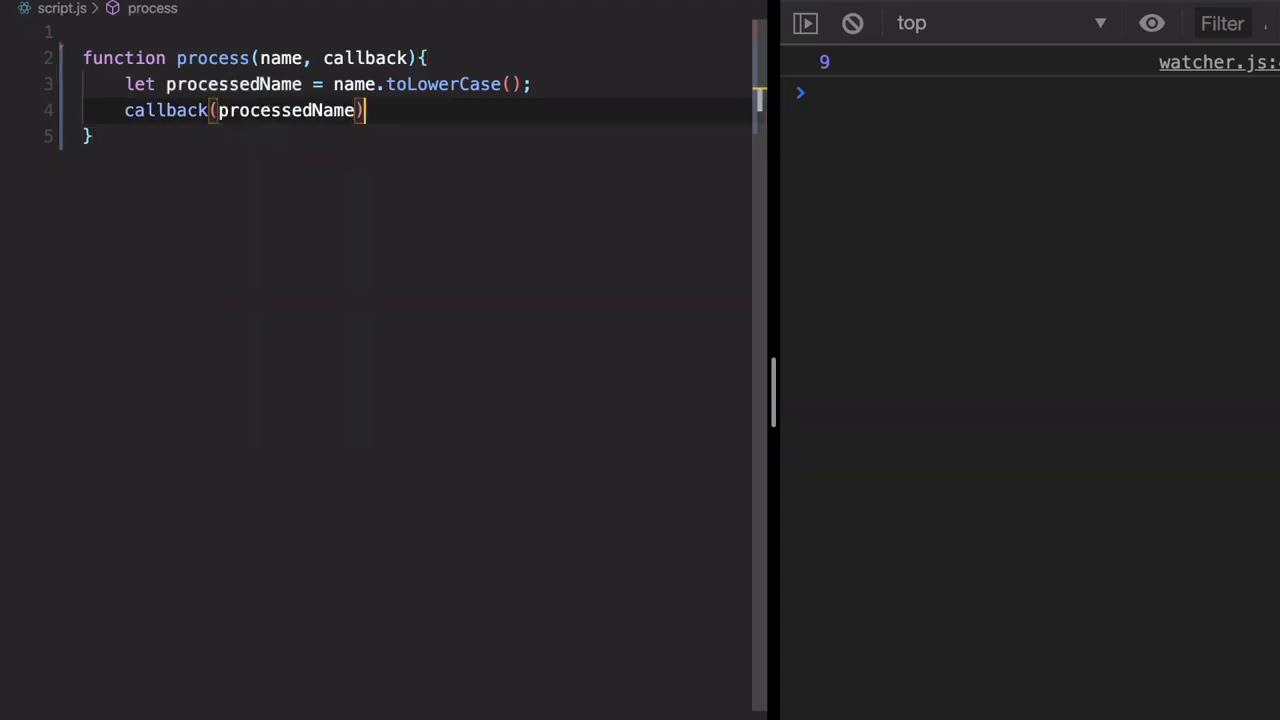
type(";")
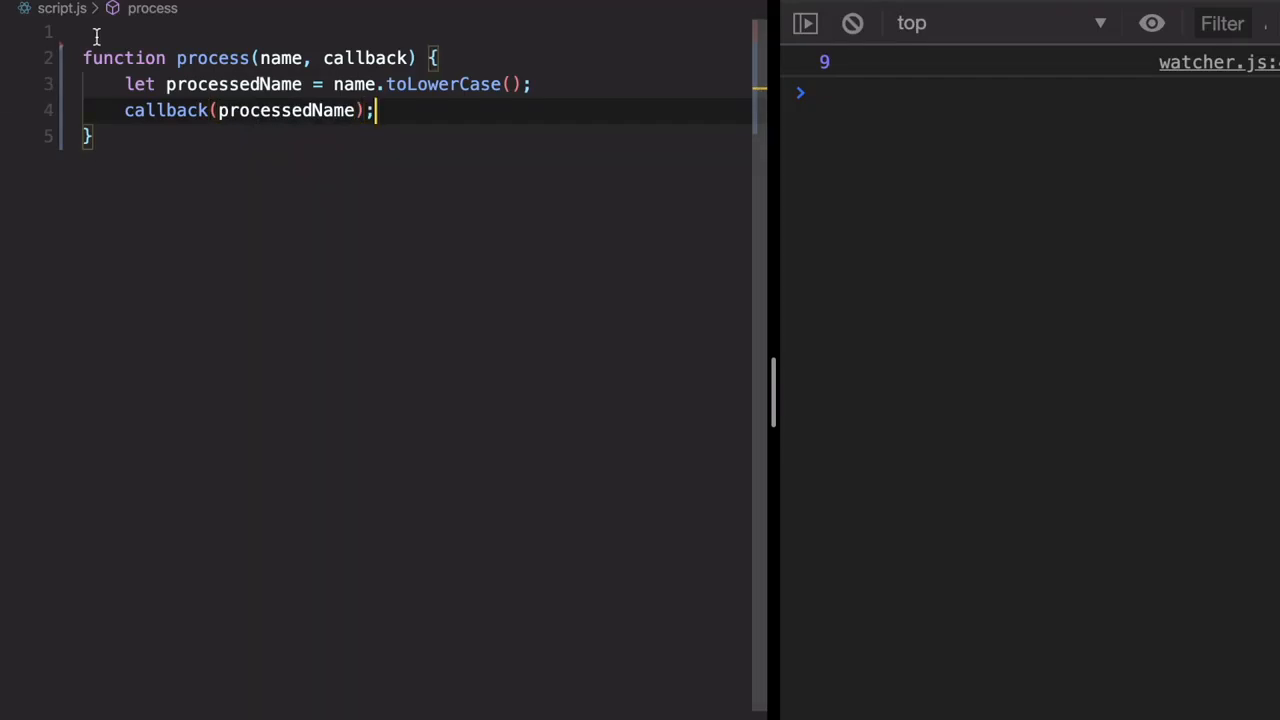
Start a call process('ALI', above the function
key("Enter")
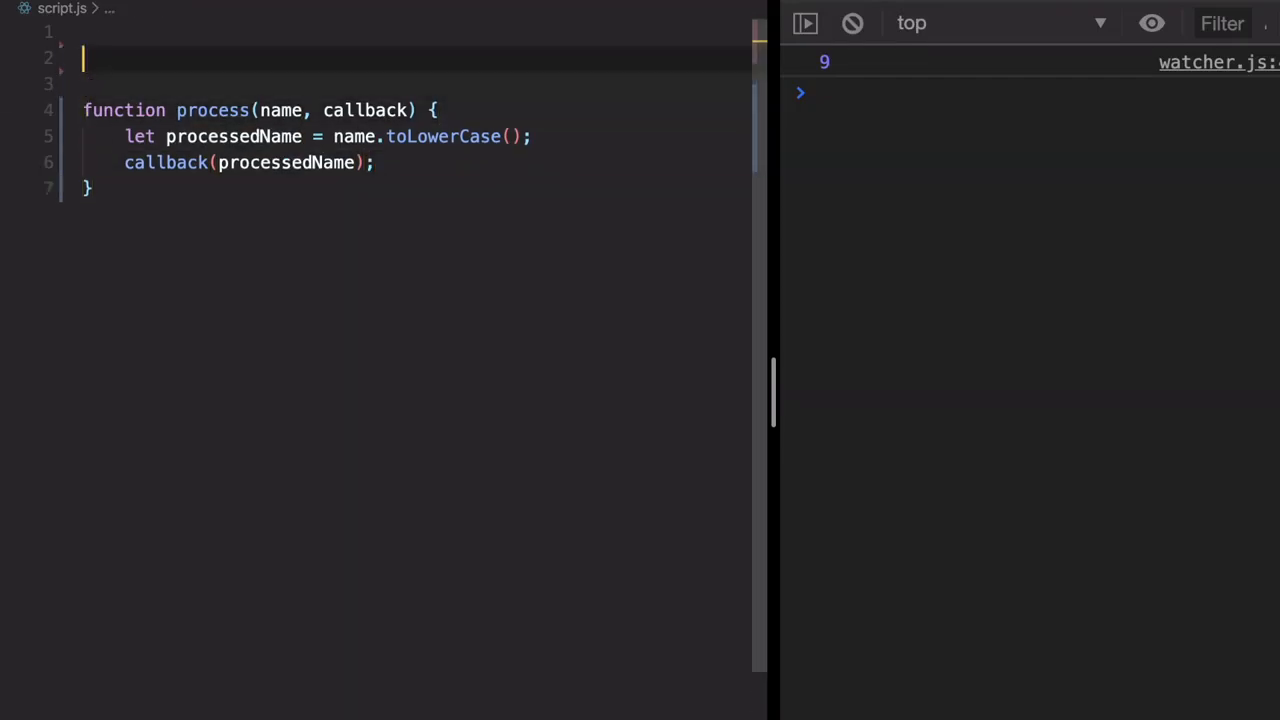
type("pro")
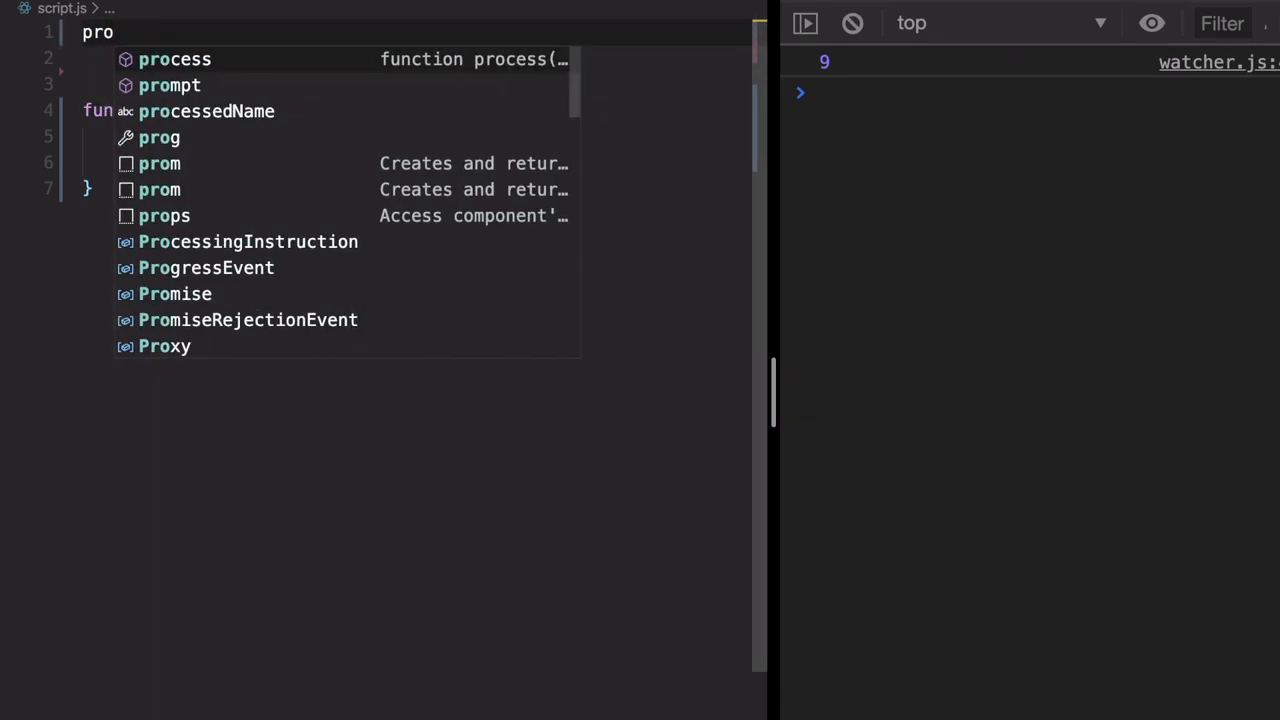
left_click(174, 60)
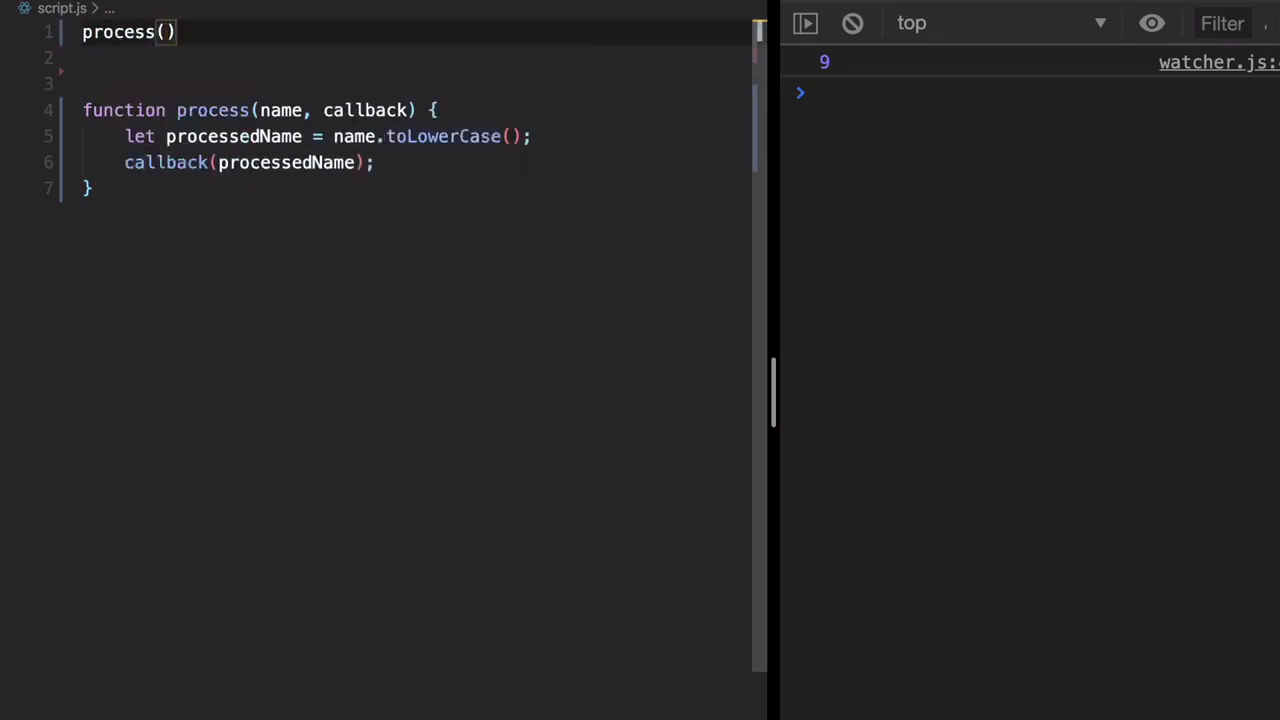
type("'ALI'")
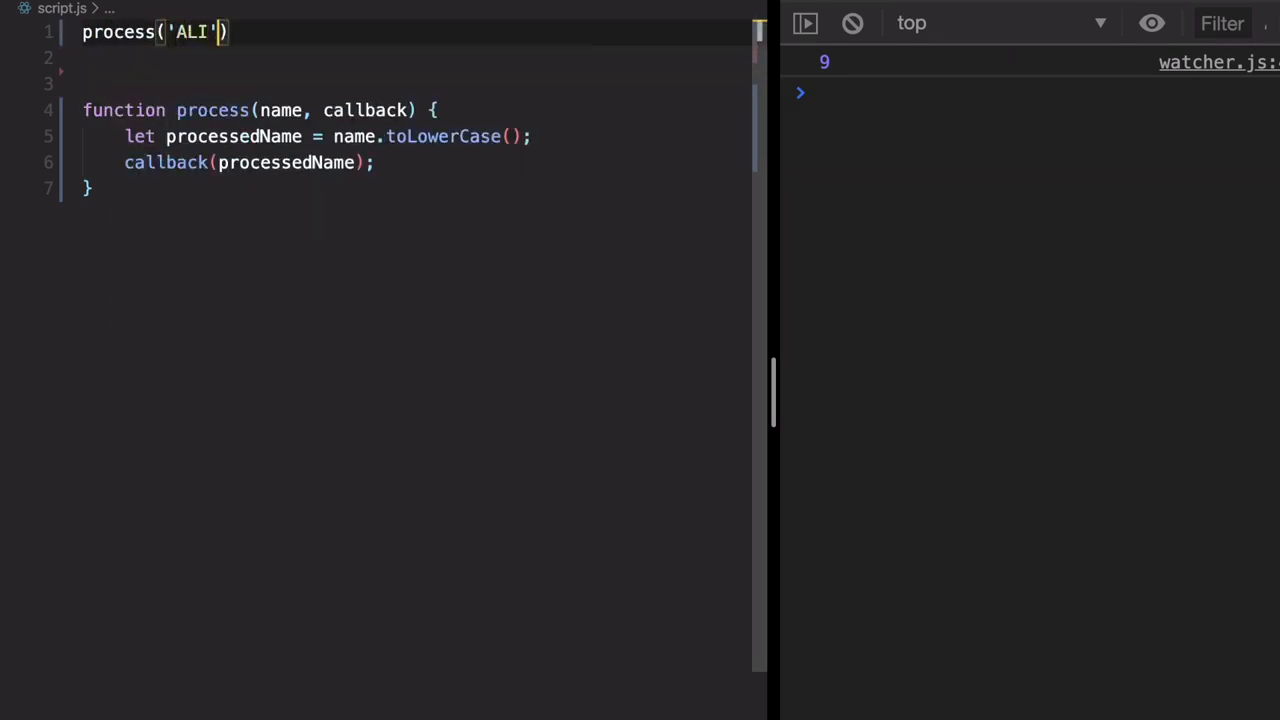
type(",")
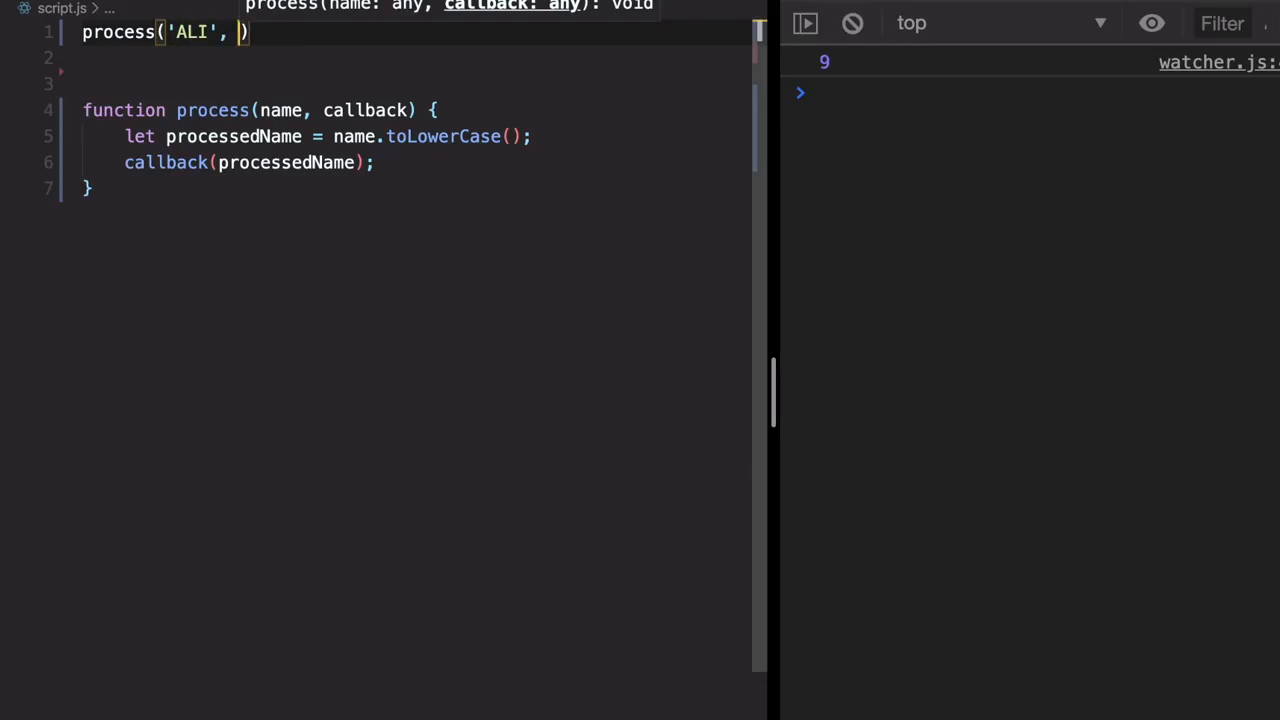
Pass a callback function(name) { console.log(name); } so the console prints ali
type("function")
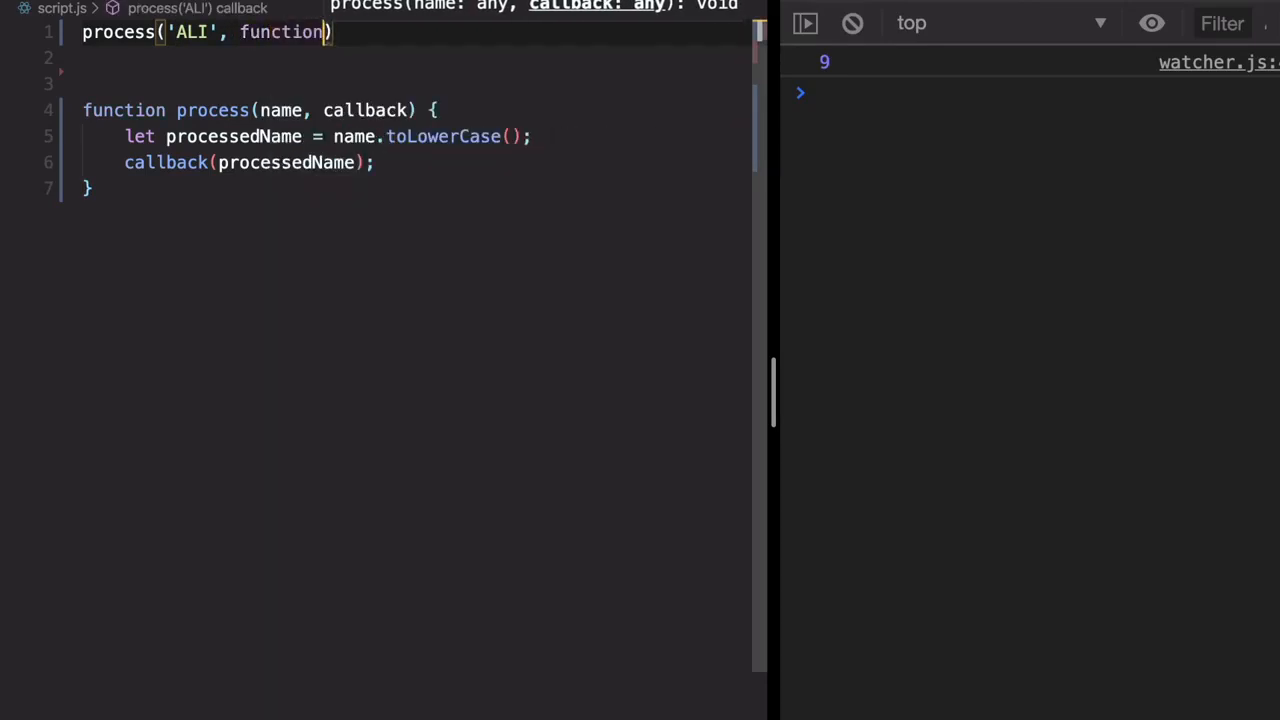
type("()")
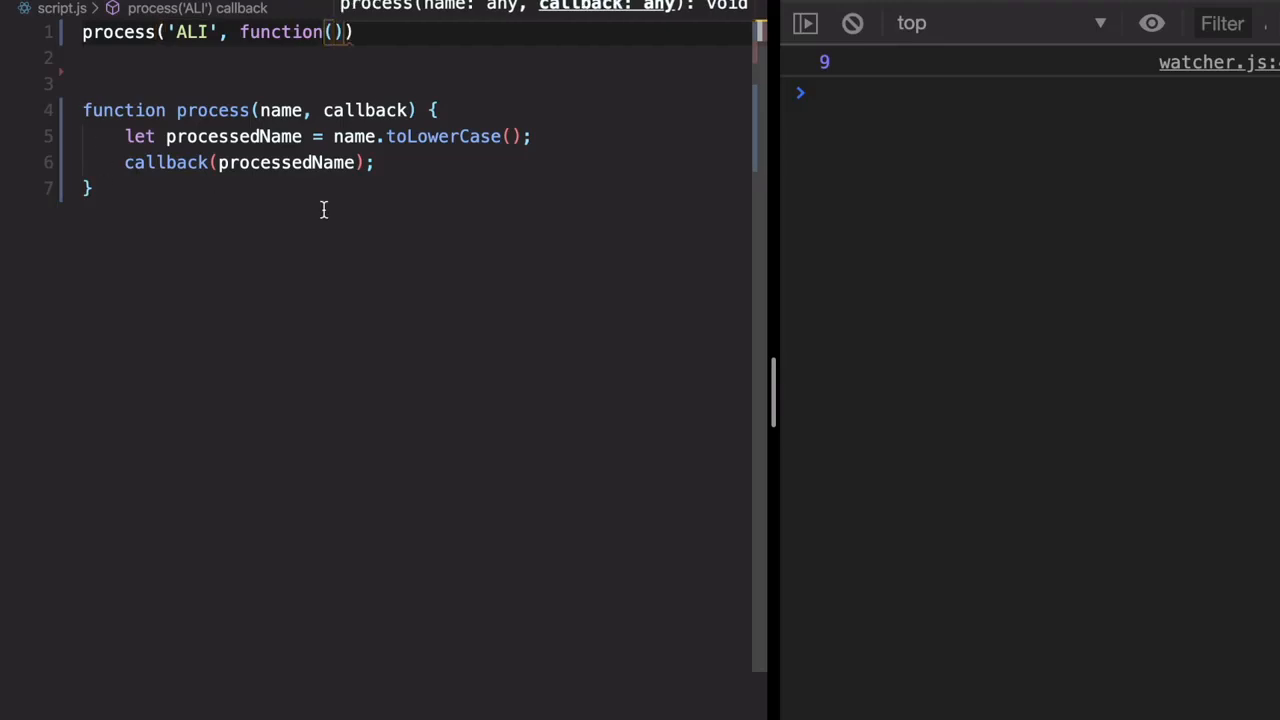
type("name")
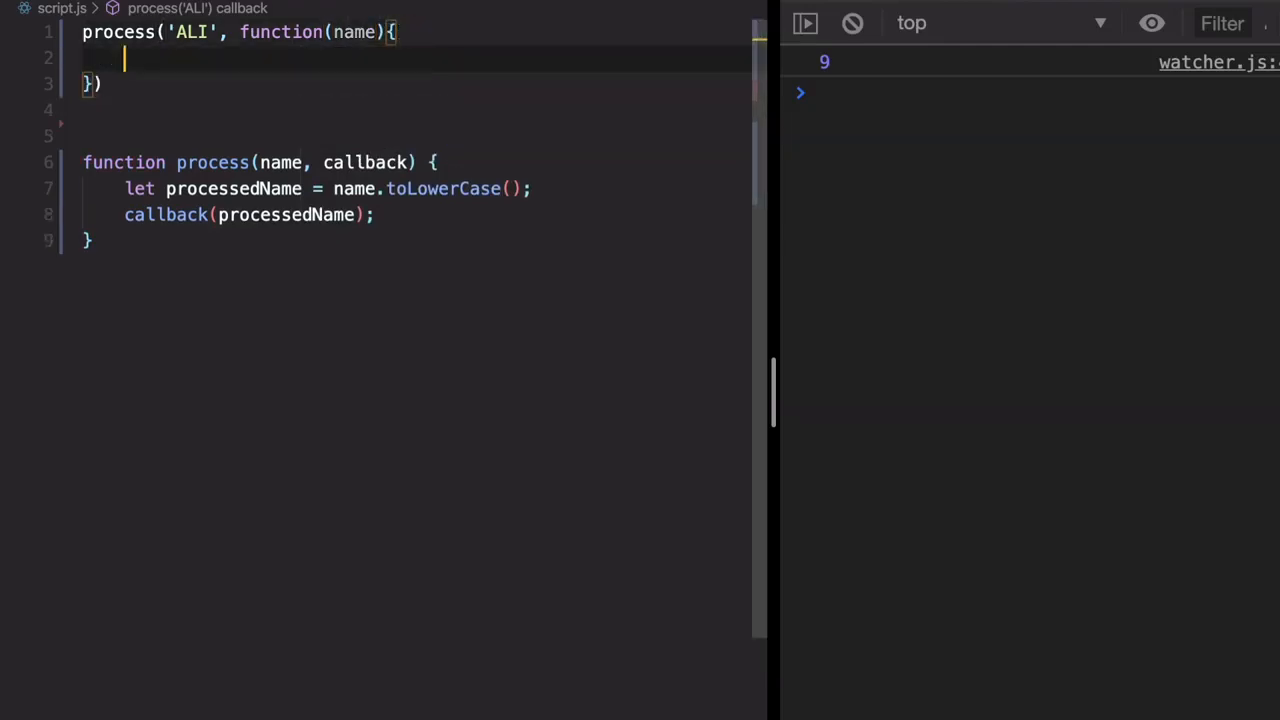
type("console.log")
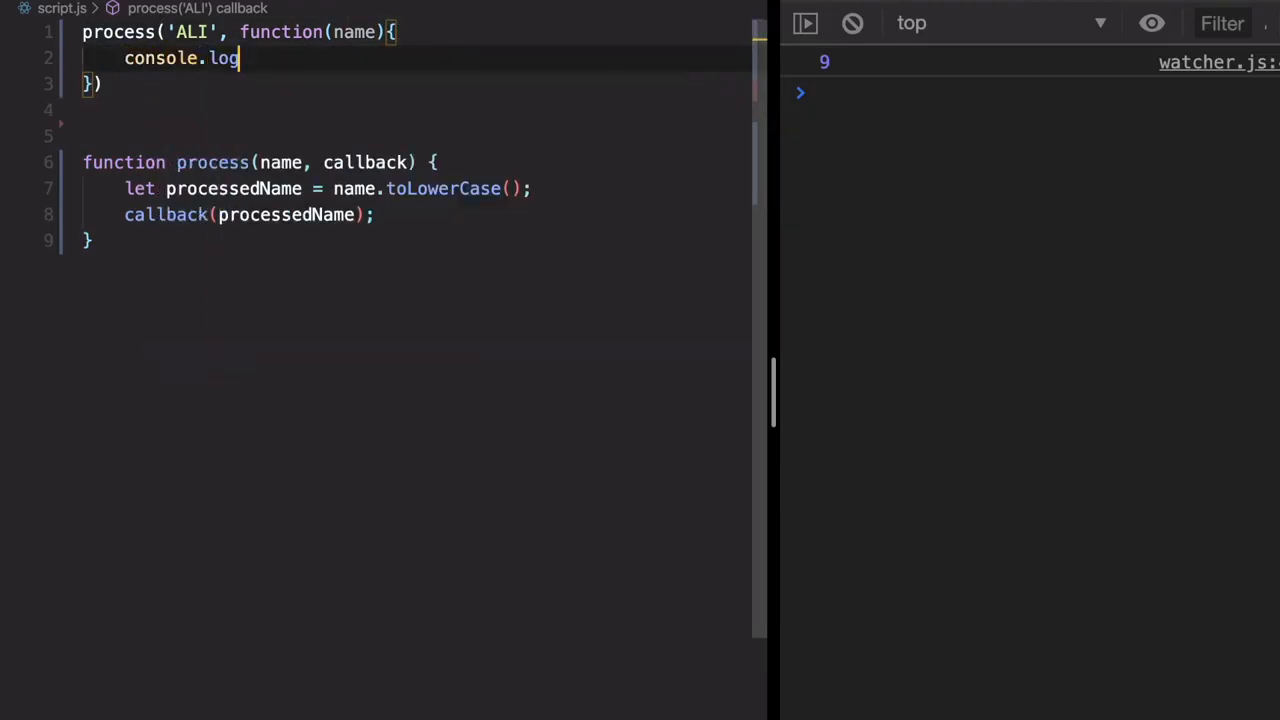
type("(name);")
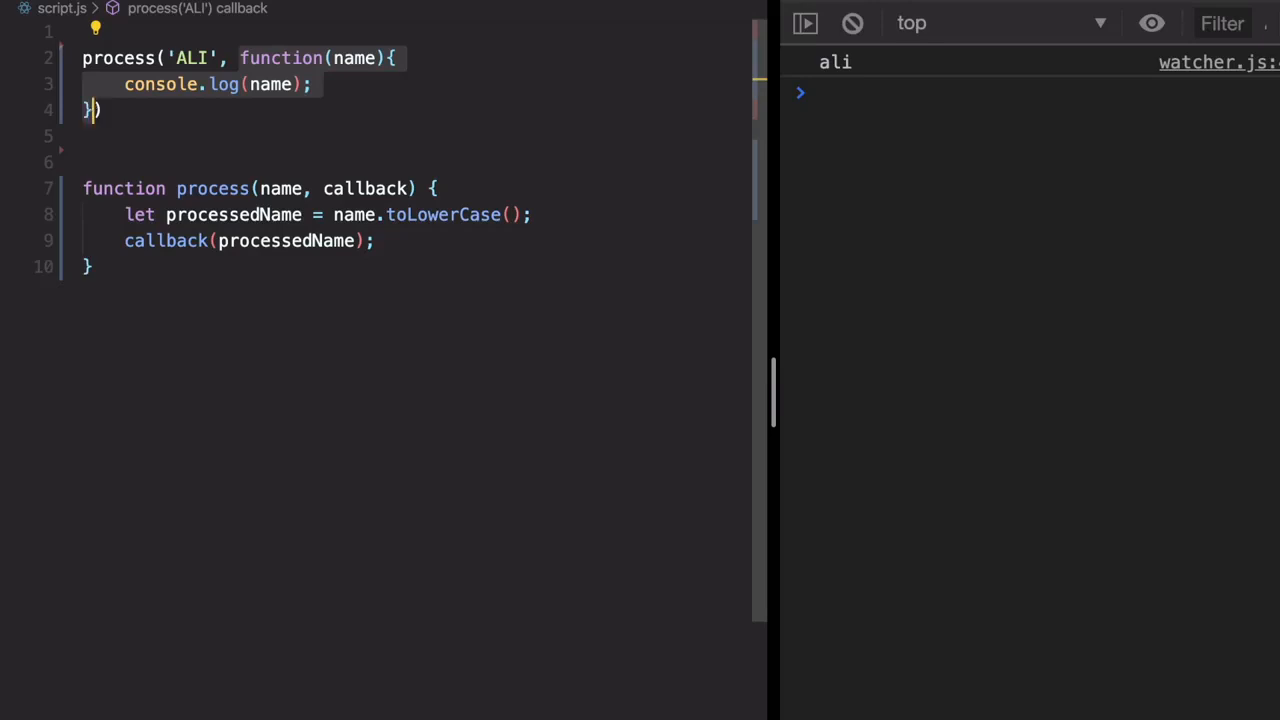
Rewrite the call as process('JANISHAR', name => console.log(name)) so the console prints janishar
type("name")
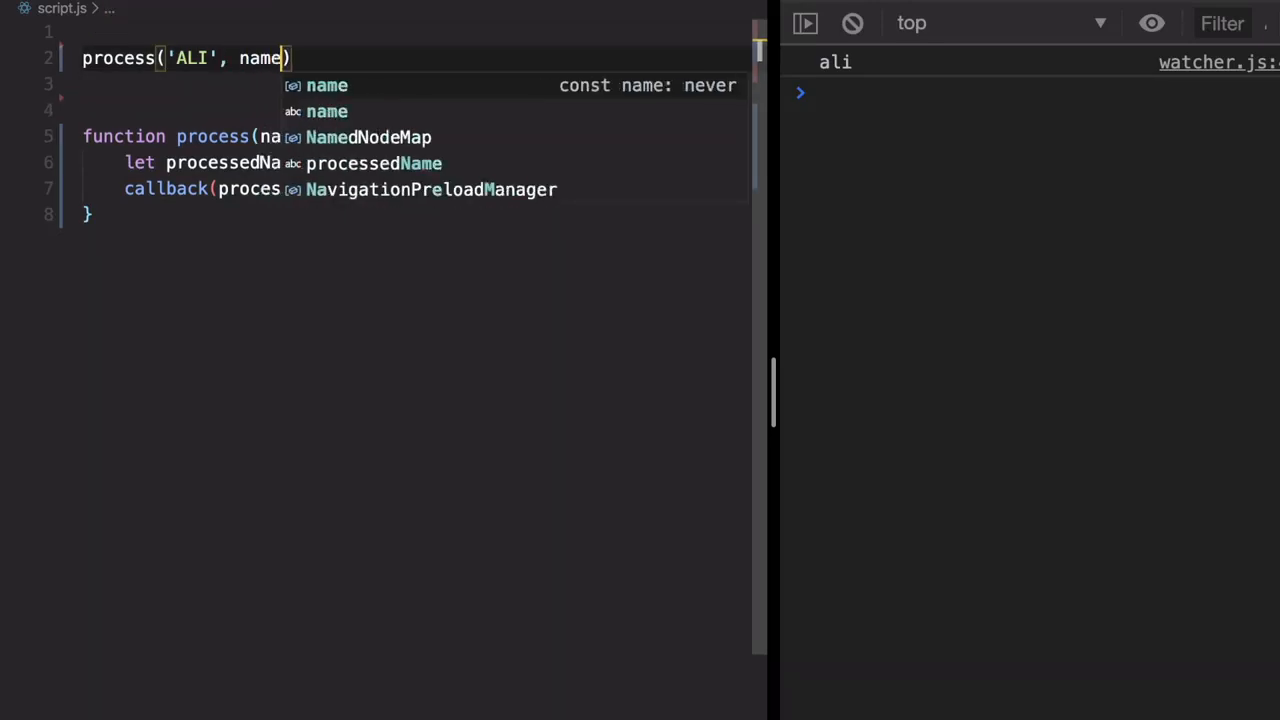
type("=>?")
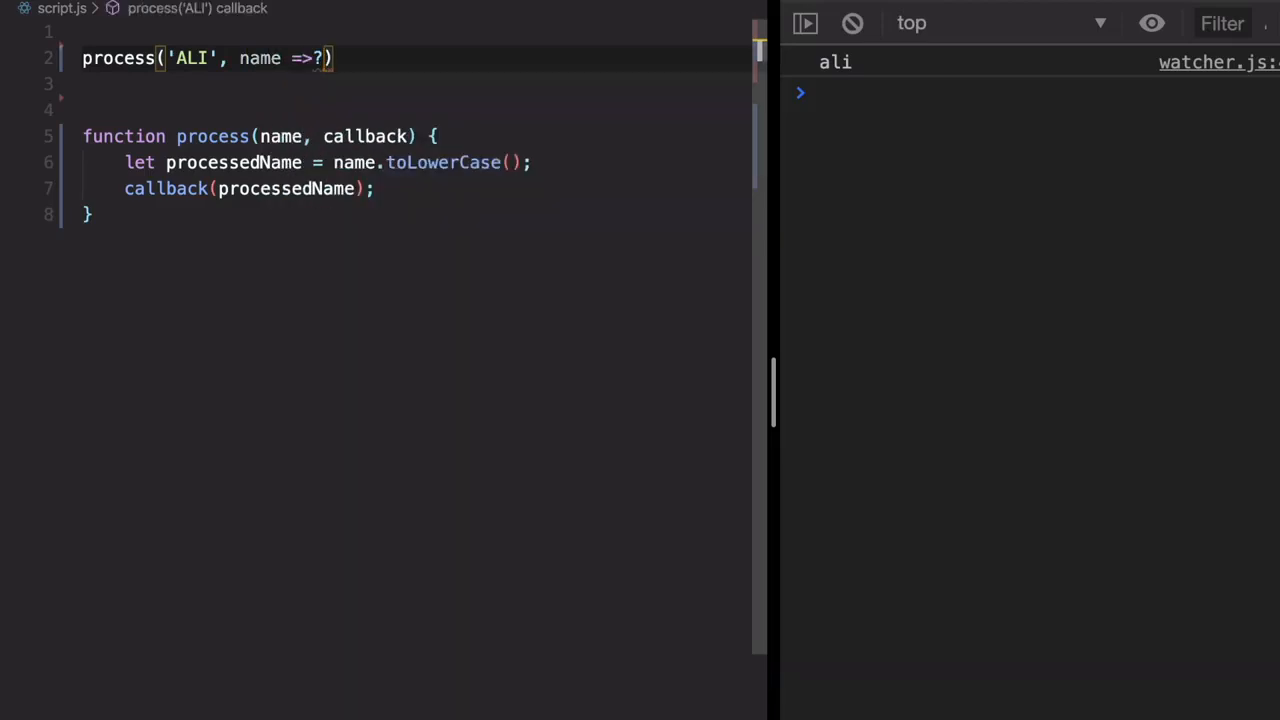
type("console.log")
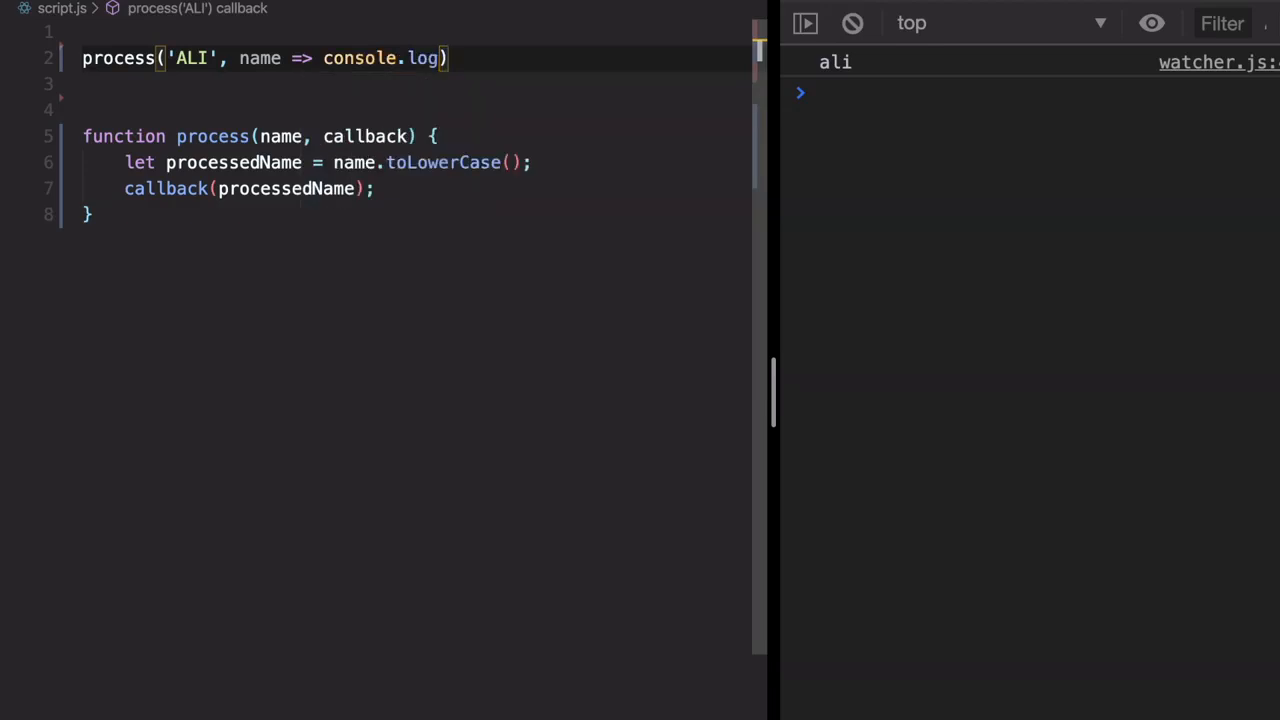
type("ma")
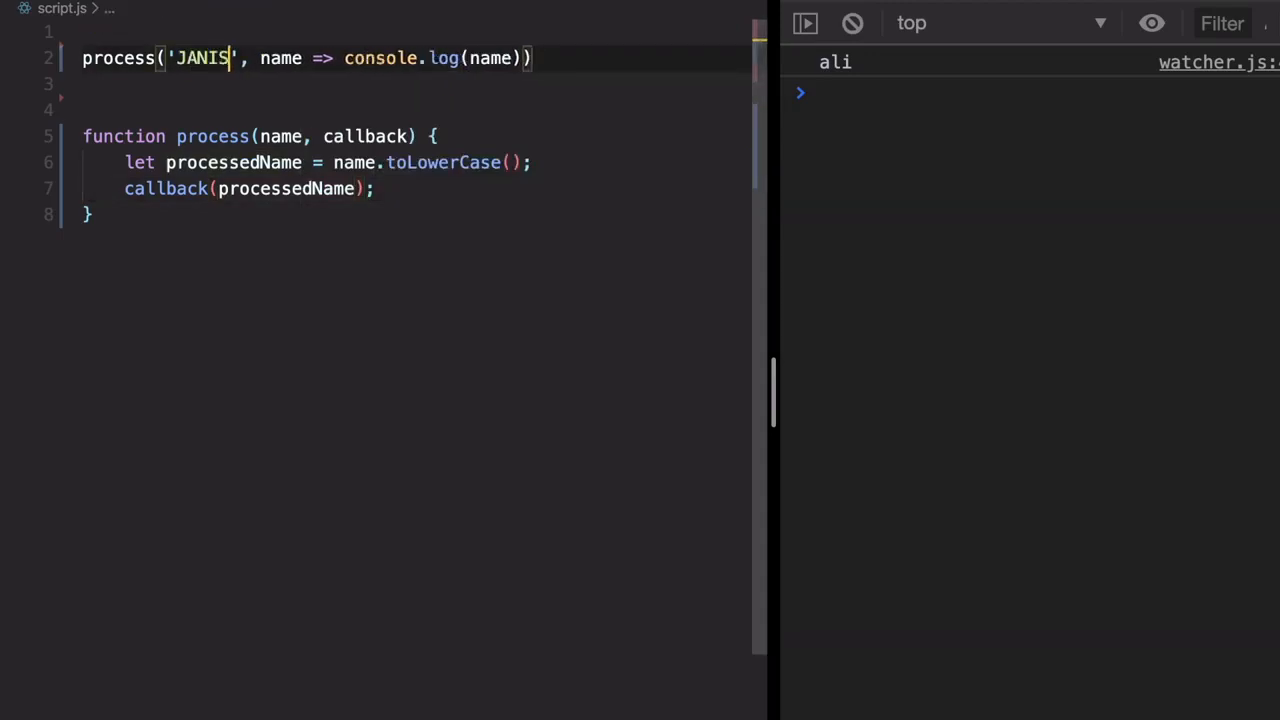
type("HAR")
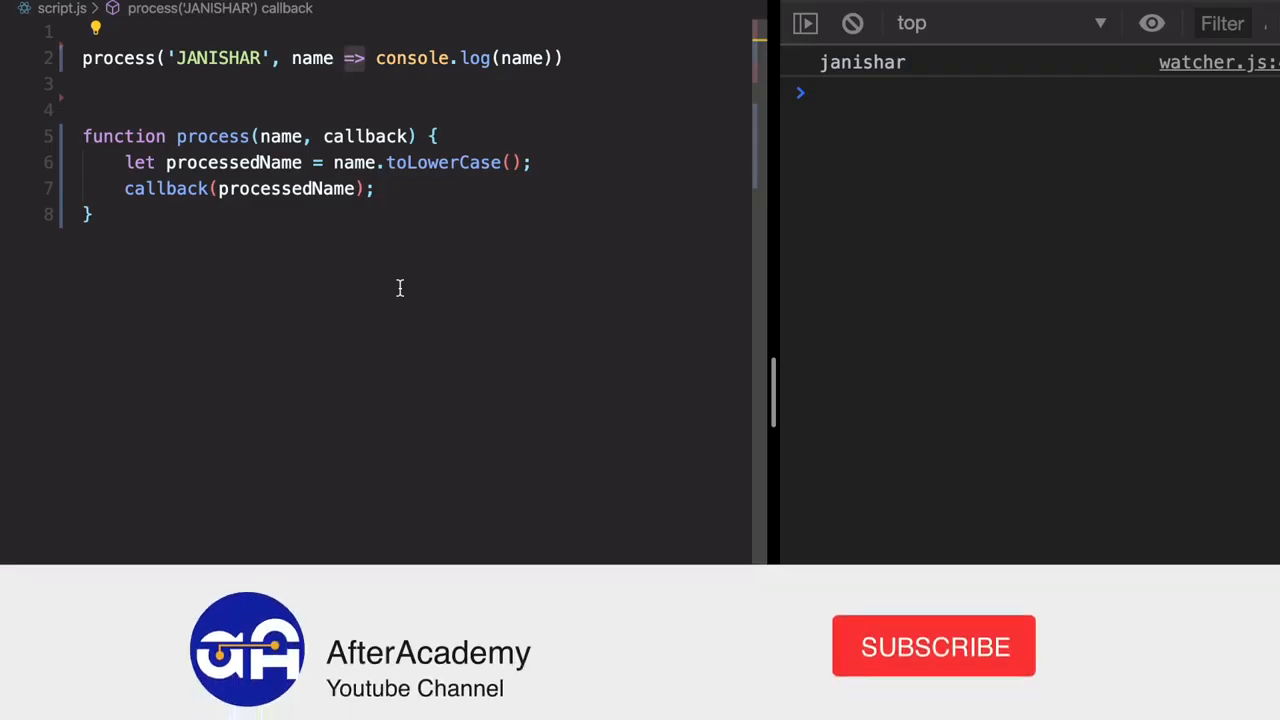
left_click(932, 646)
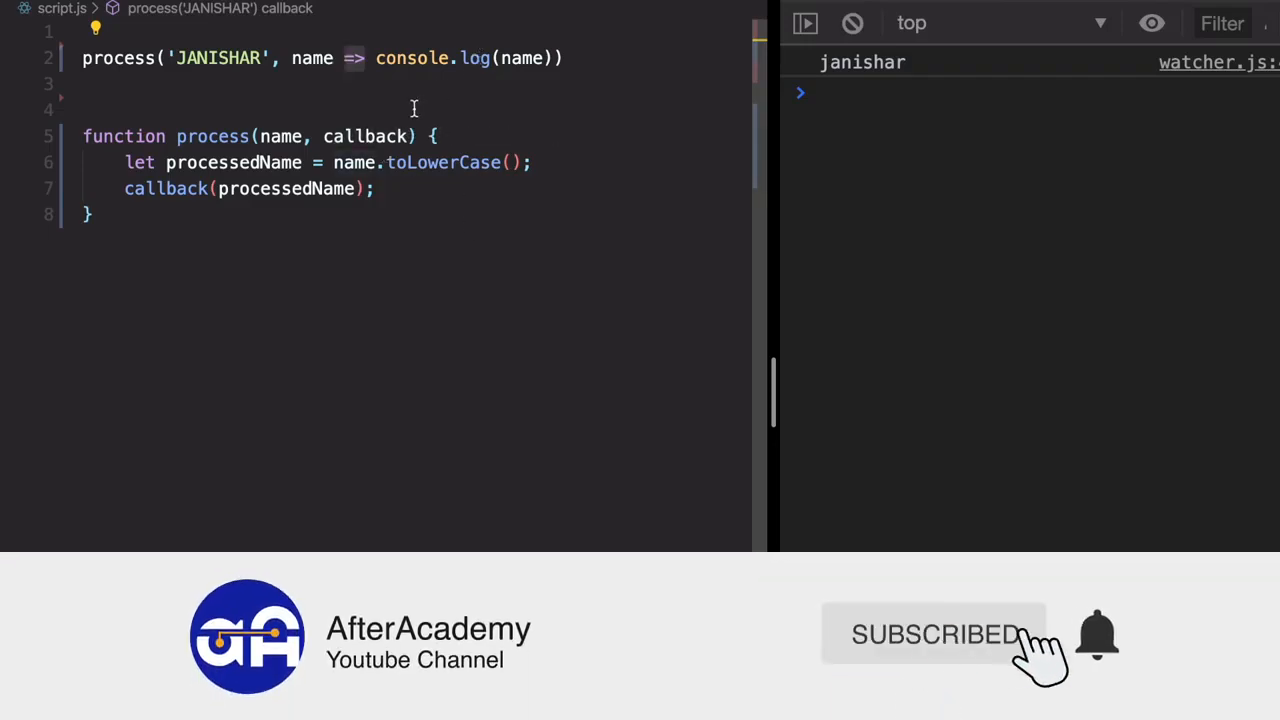